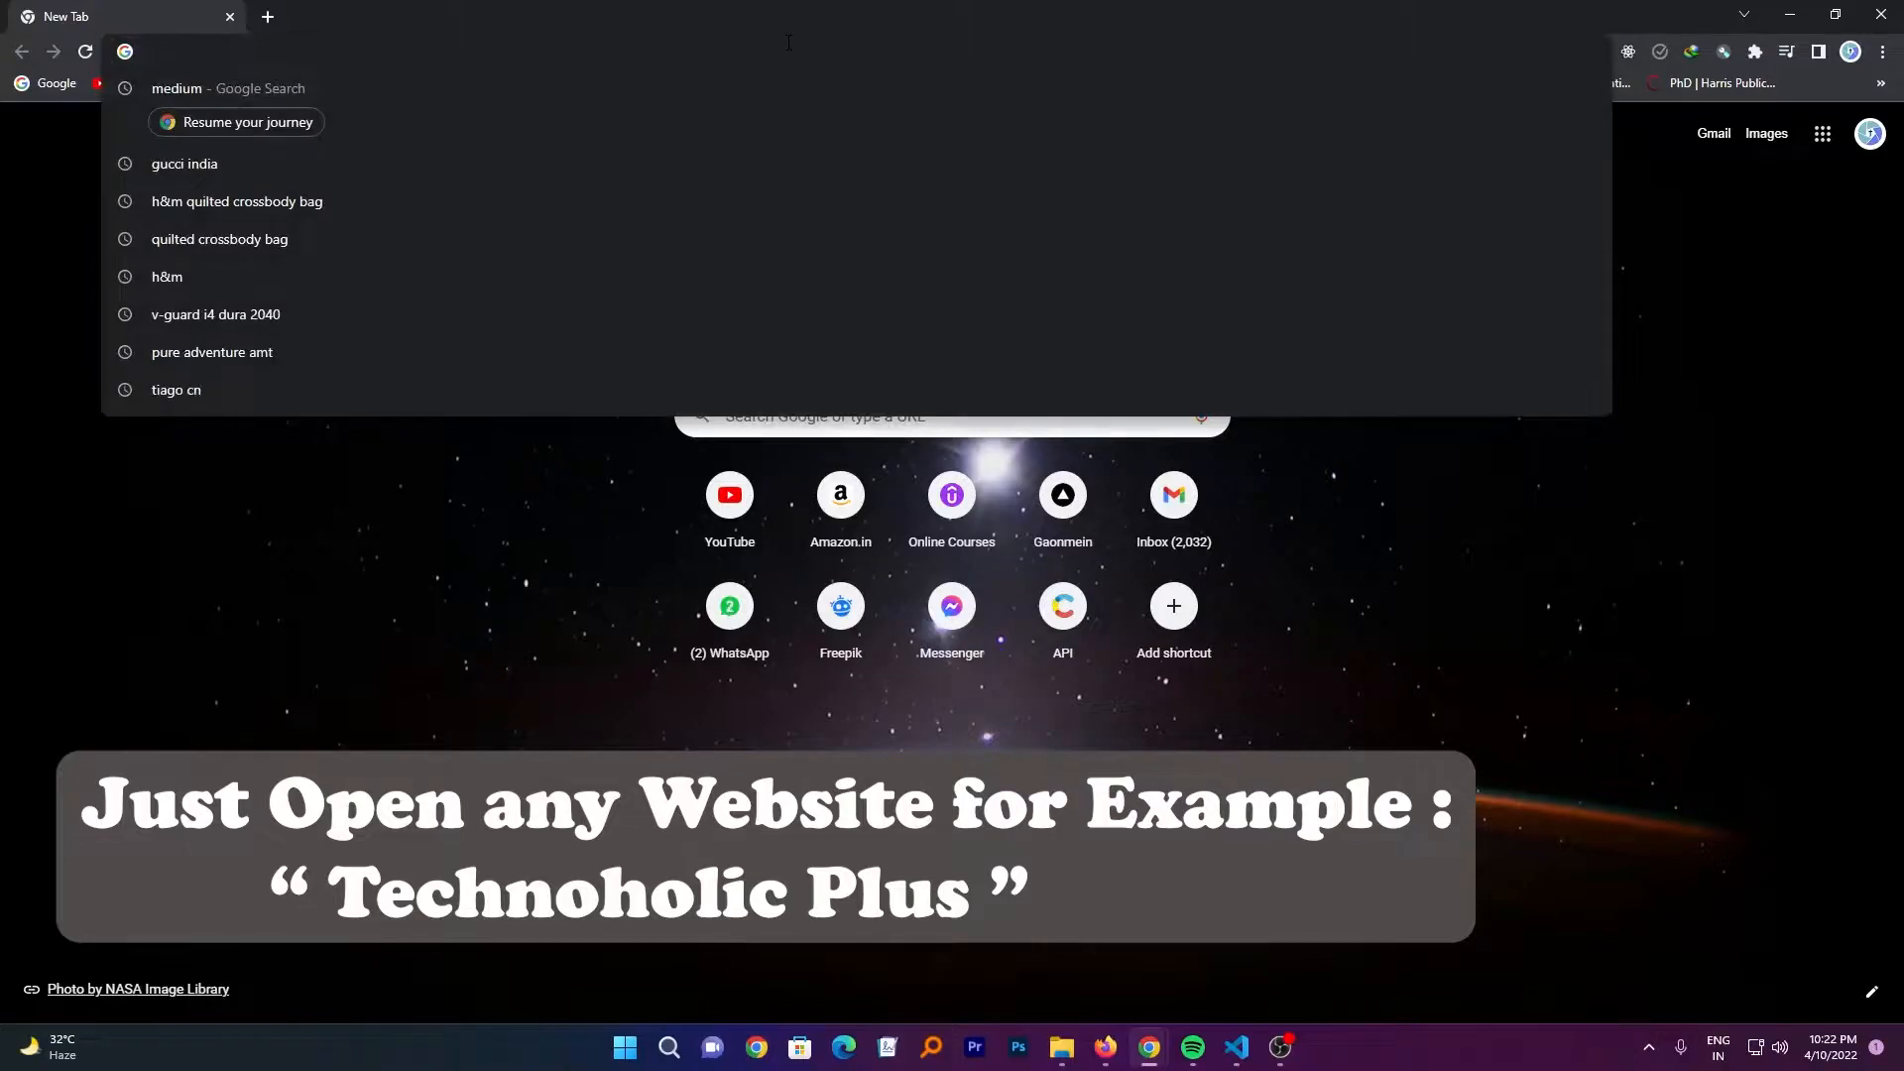
Load technoholicplus.com in Chrome and launch Microsoft Edge from the taskbar
key("Enter")
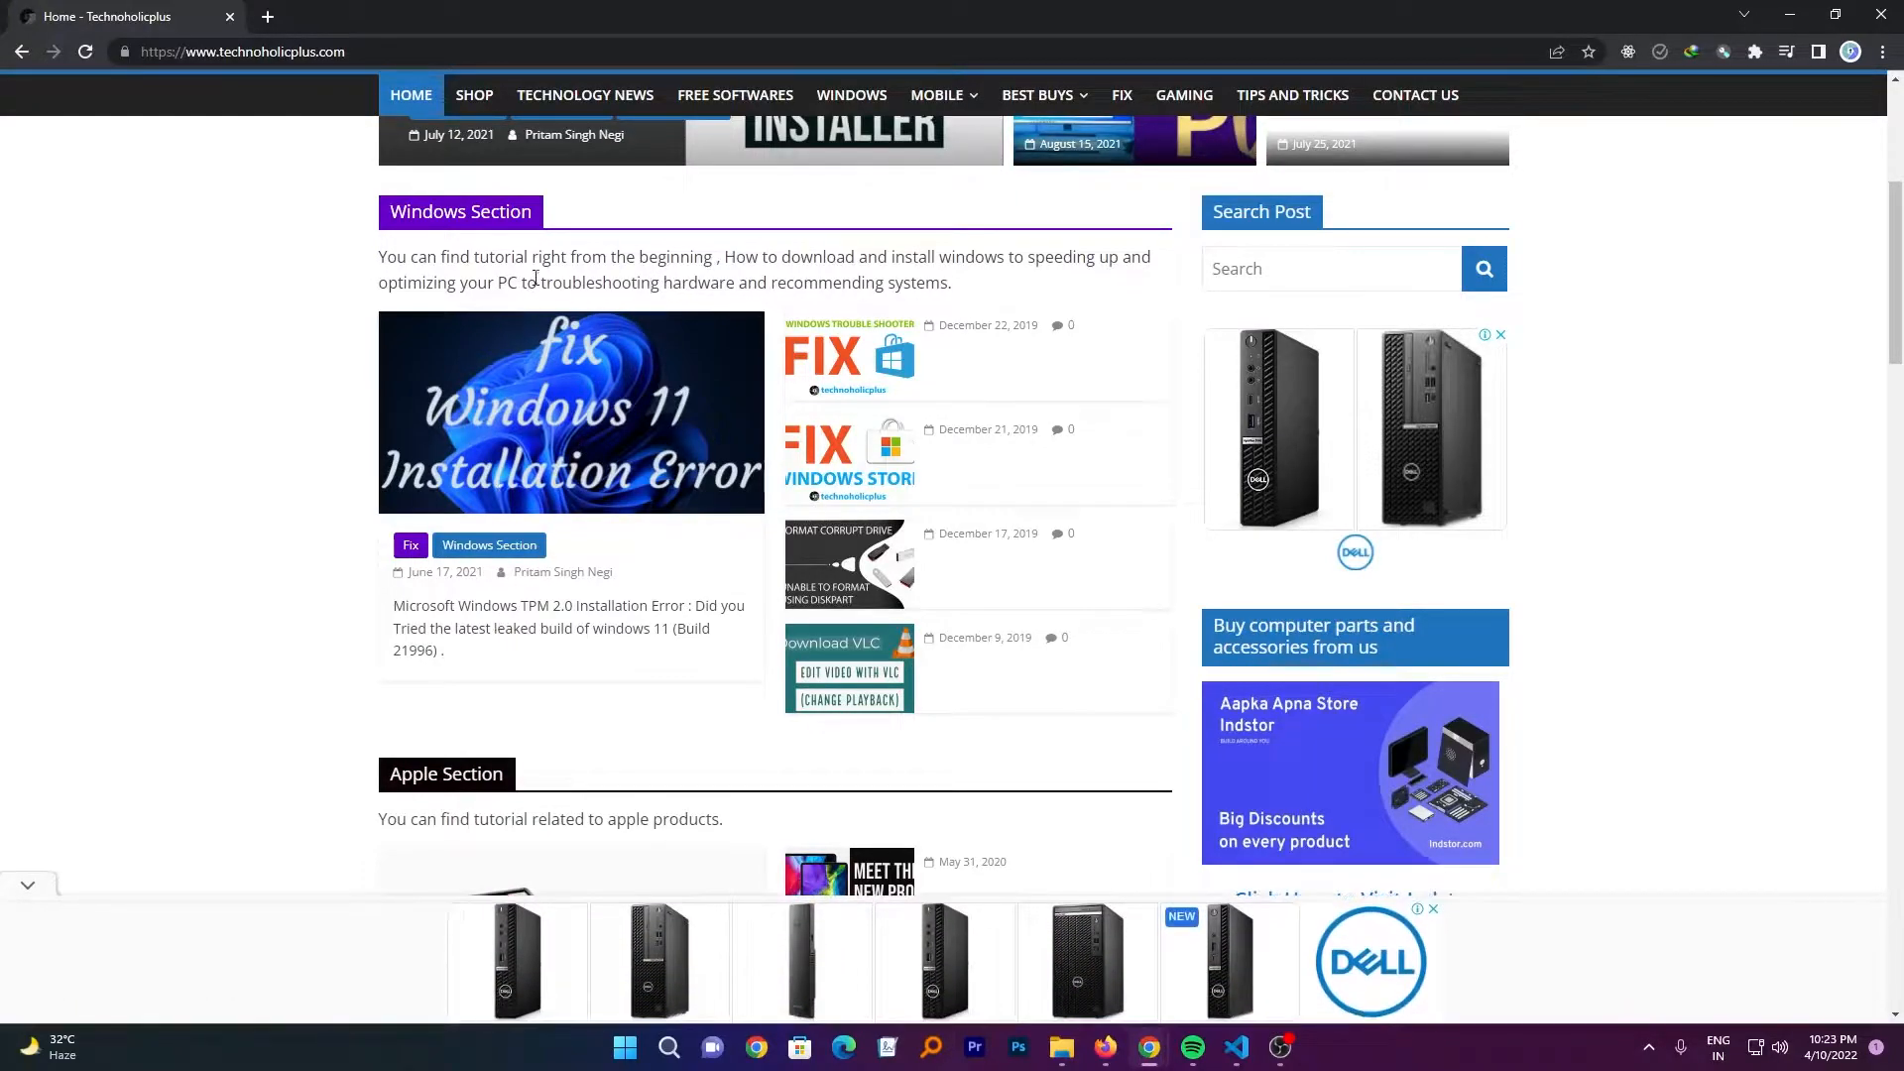
left_click(570, 412)
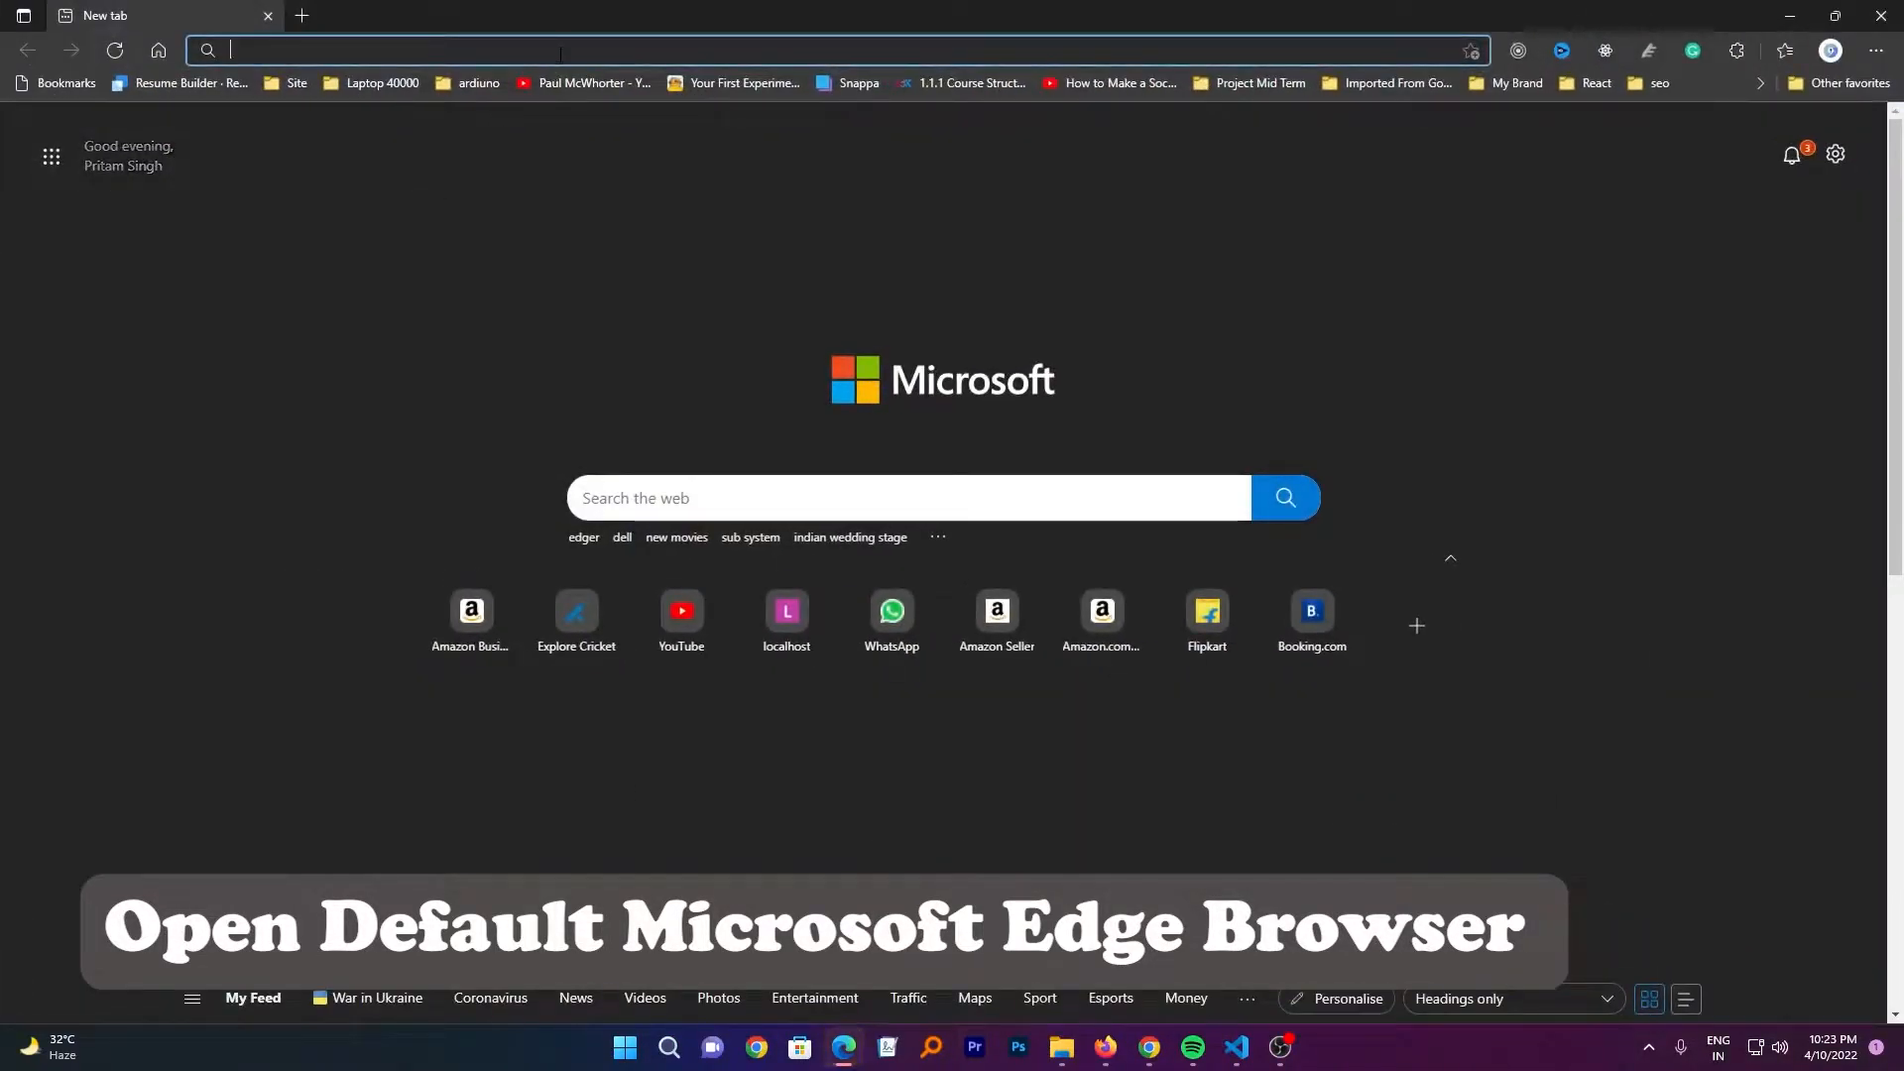
Load the windows-11-tpm-2-0-installation-error-fix article URL in Edge
type("https://www.technoholicplus.com/fix/windows-11-tpm-2-0-installation-error-fix/")
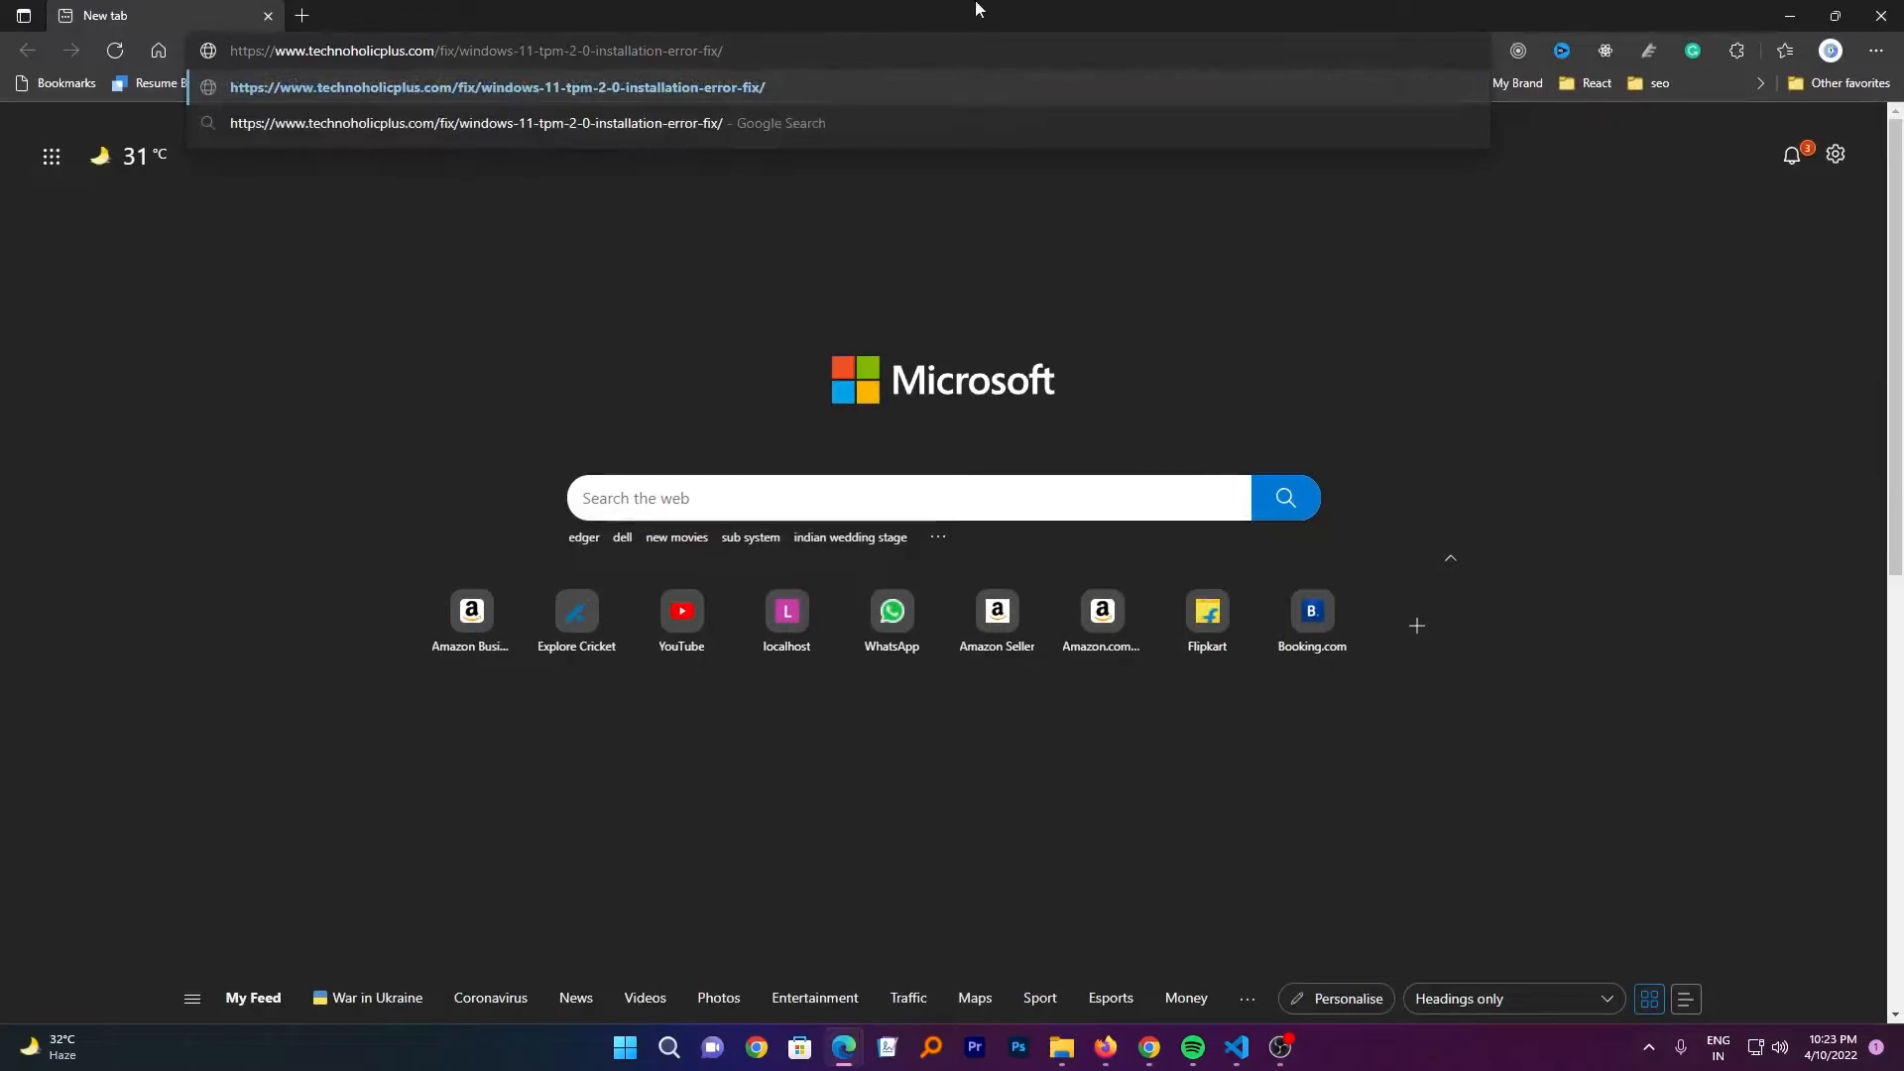
key("Enter")
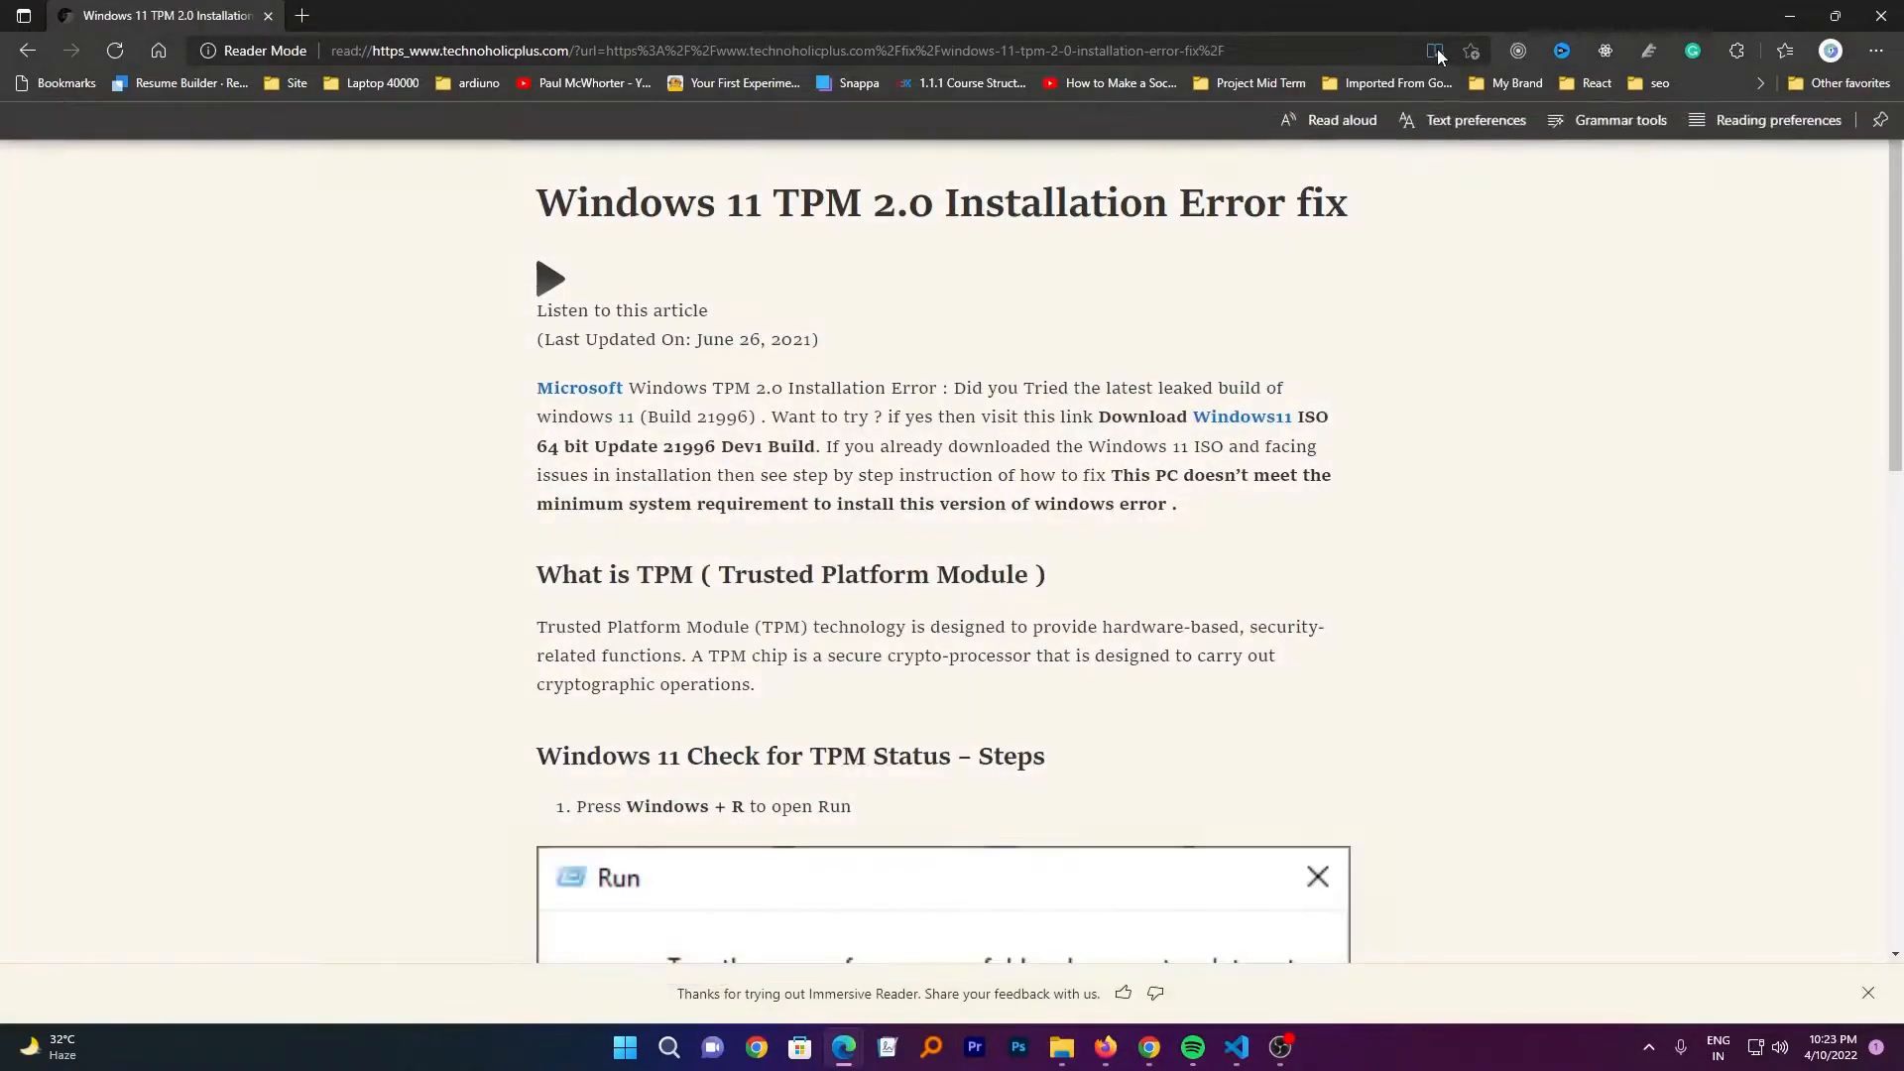
Start Read Aloud in Immersive Reader and pause it on the article title
scroll("down", 3)
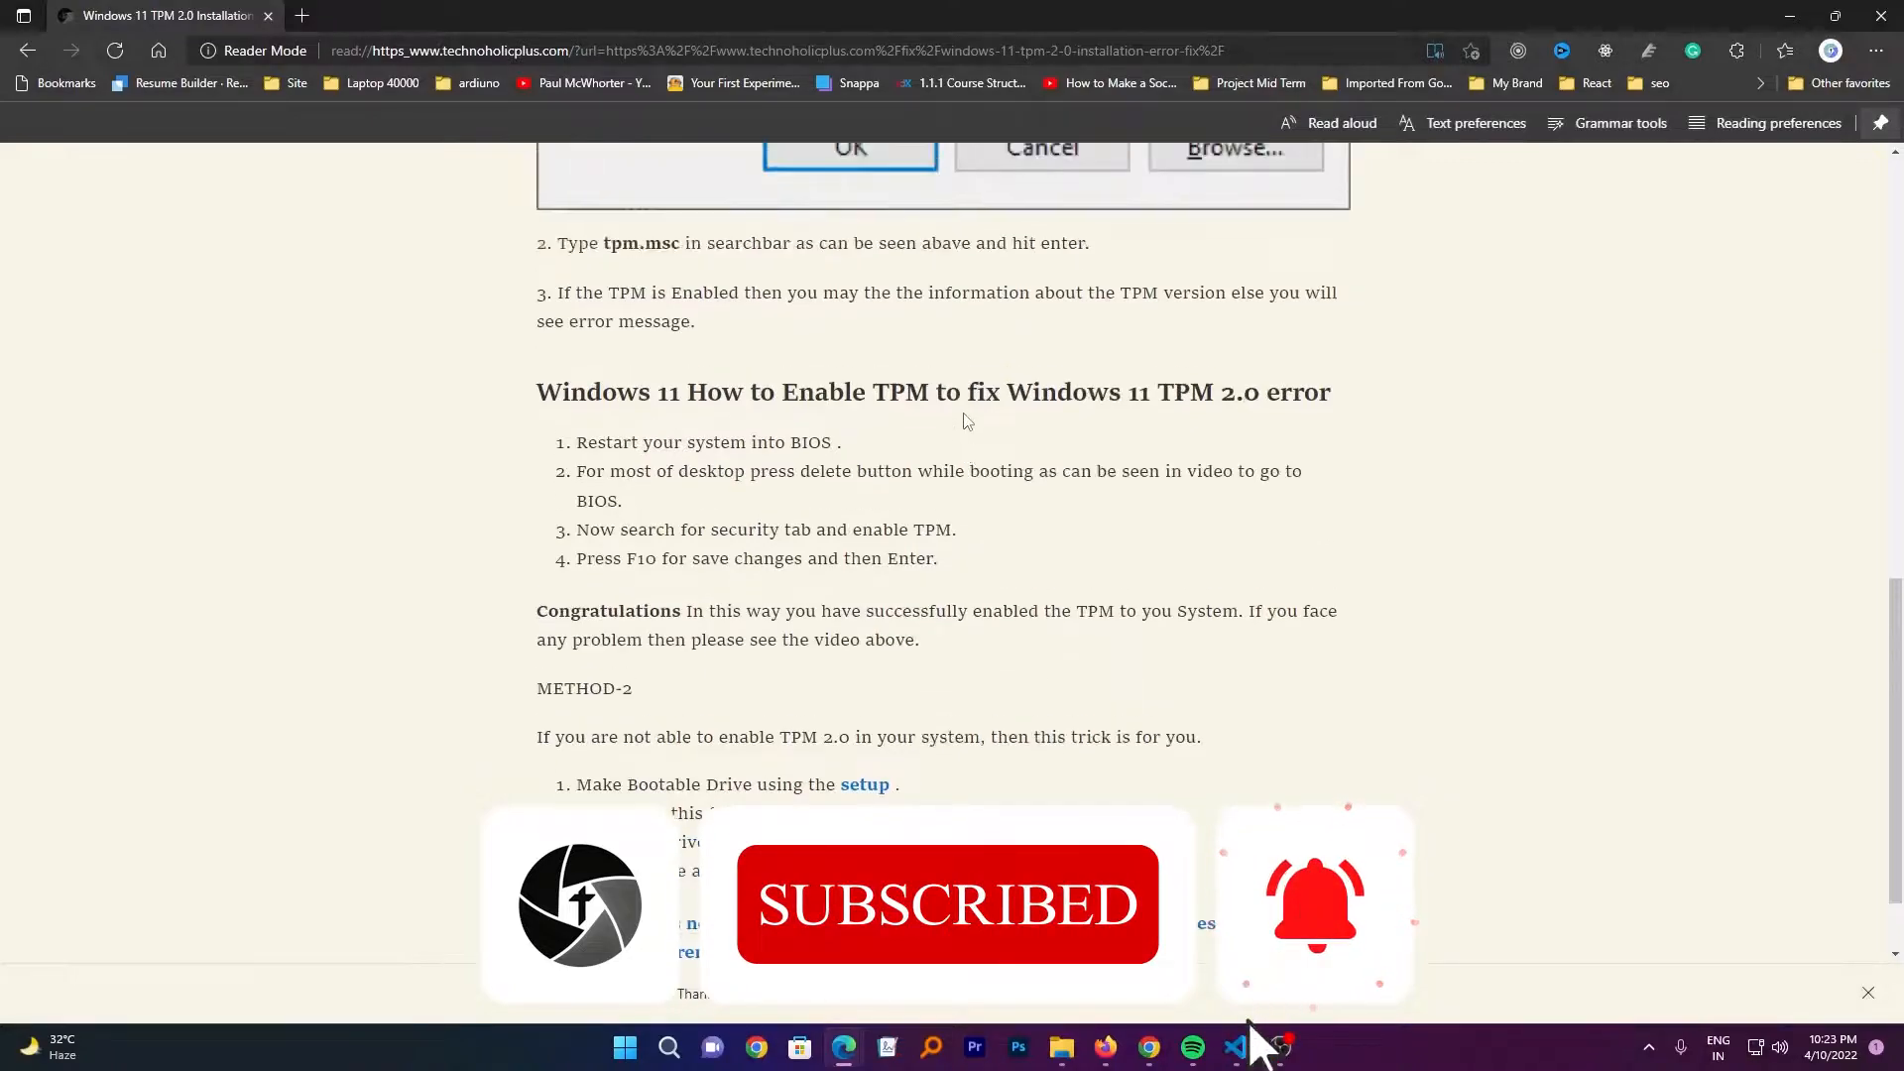
scroll("up", 3)
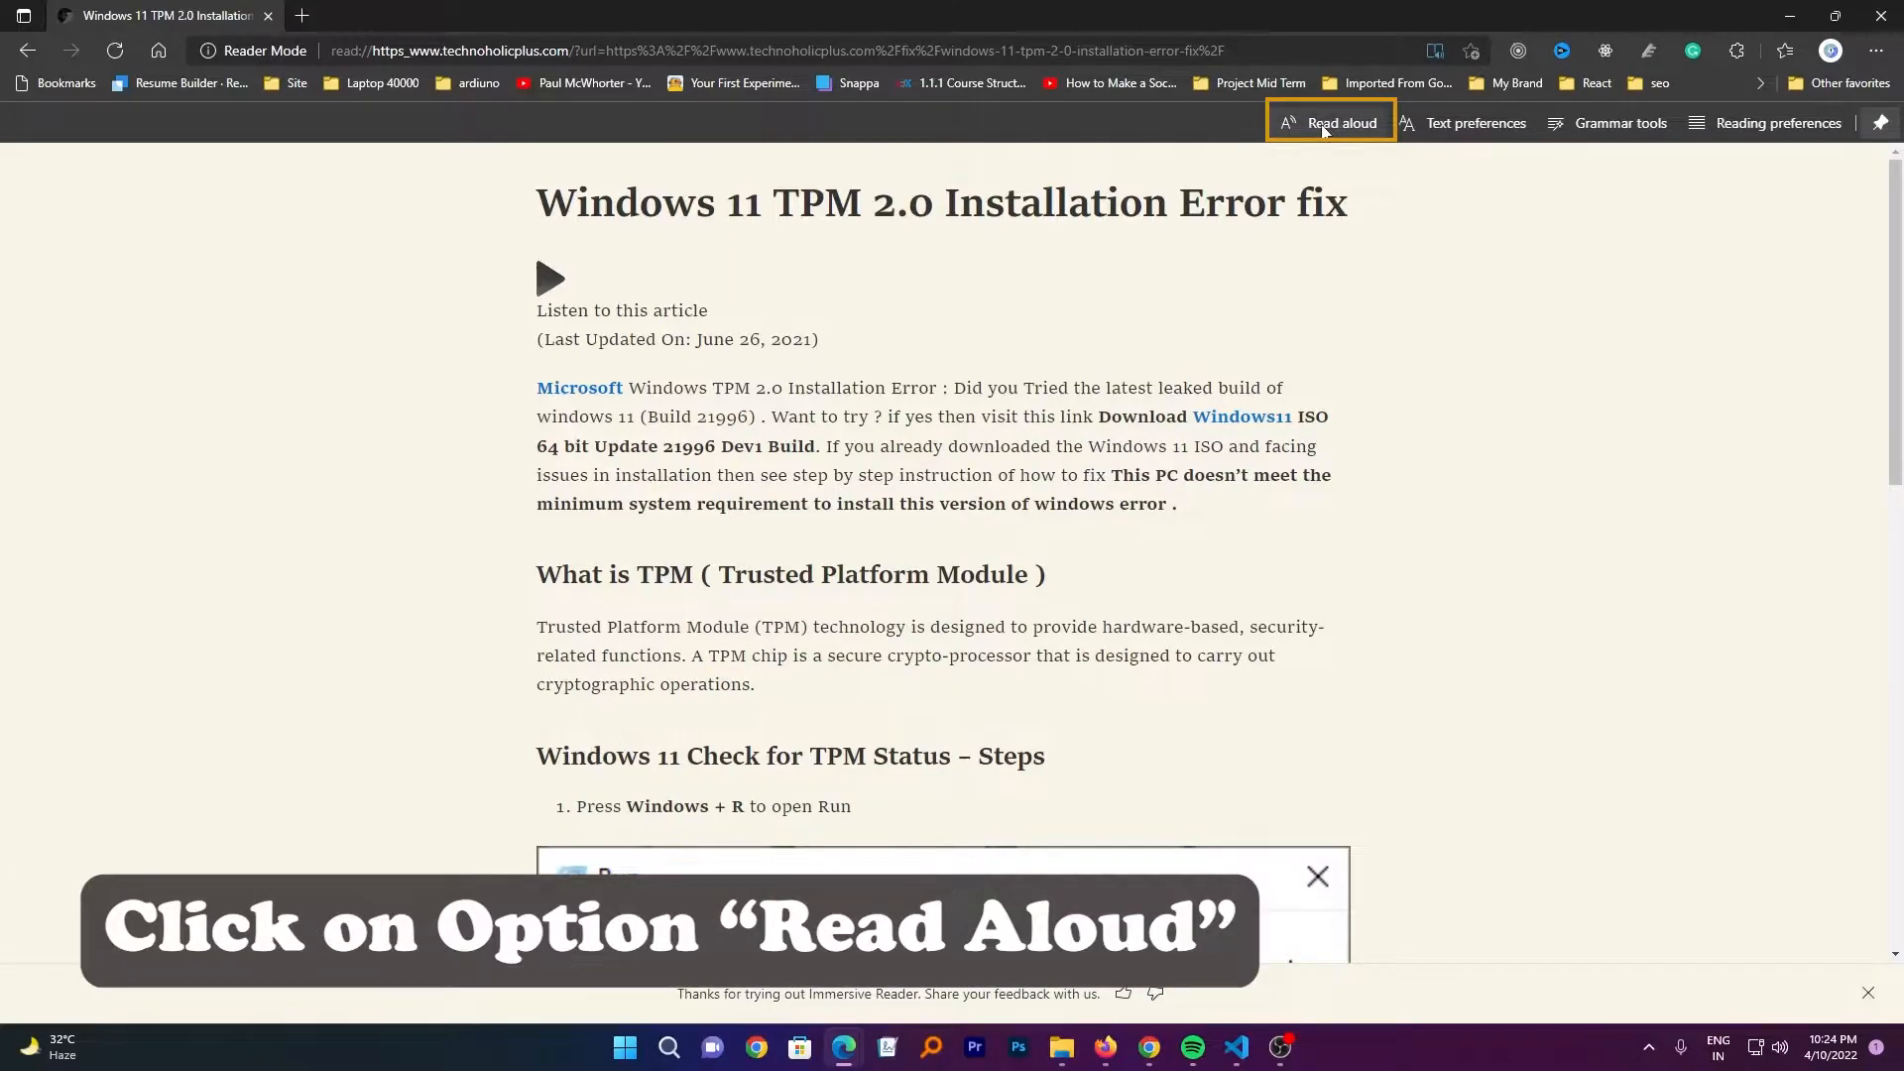
left_click(1331, 123)
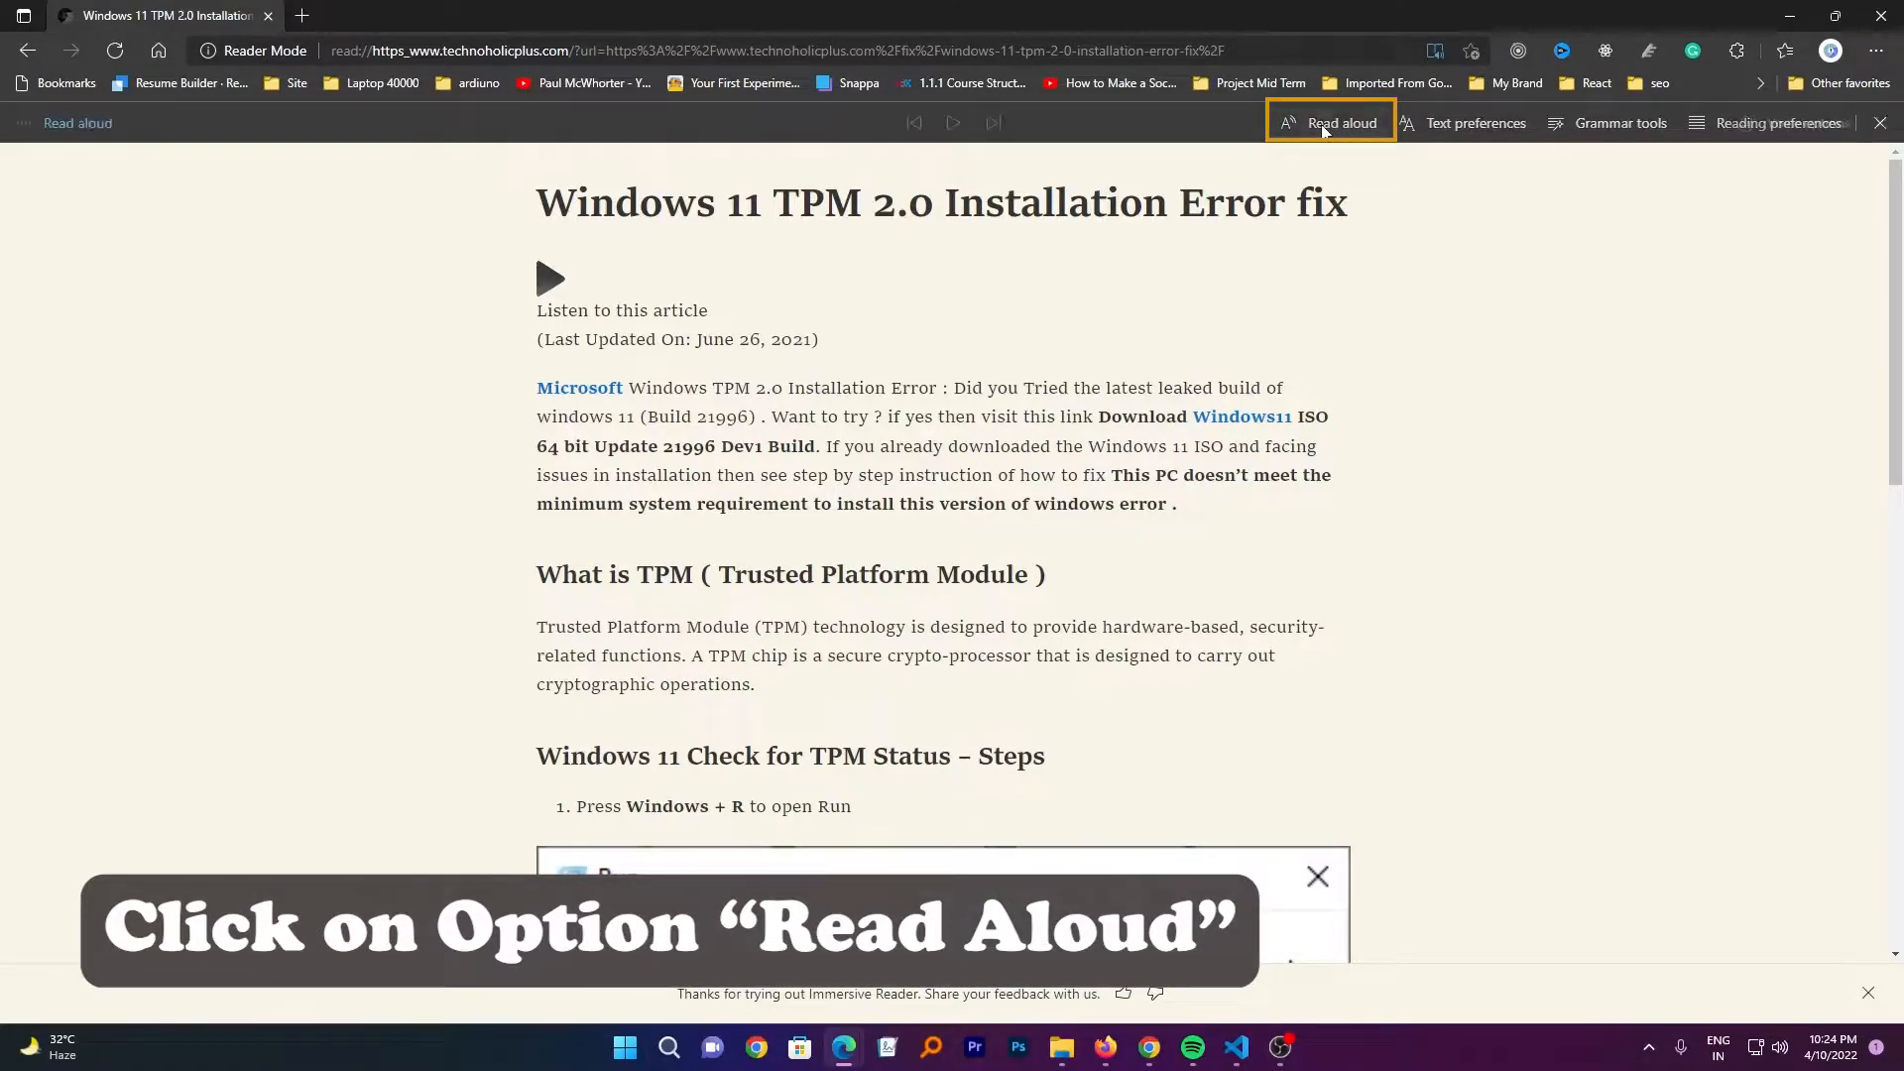
left_click(1332, 122)
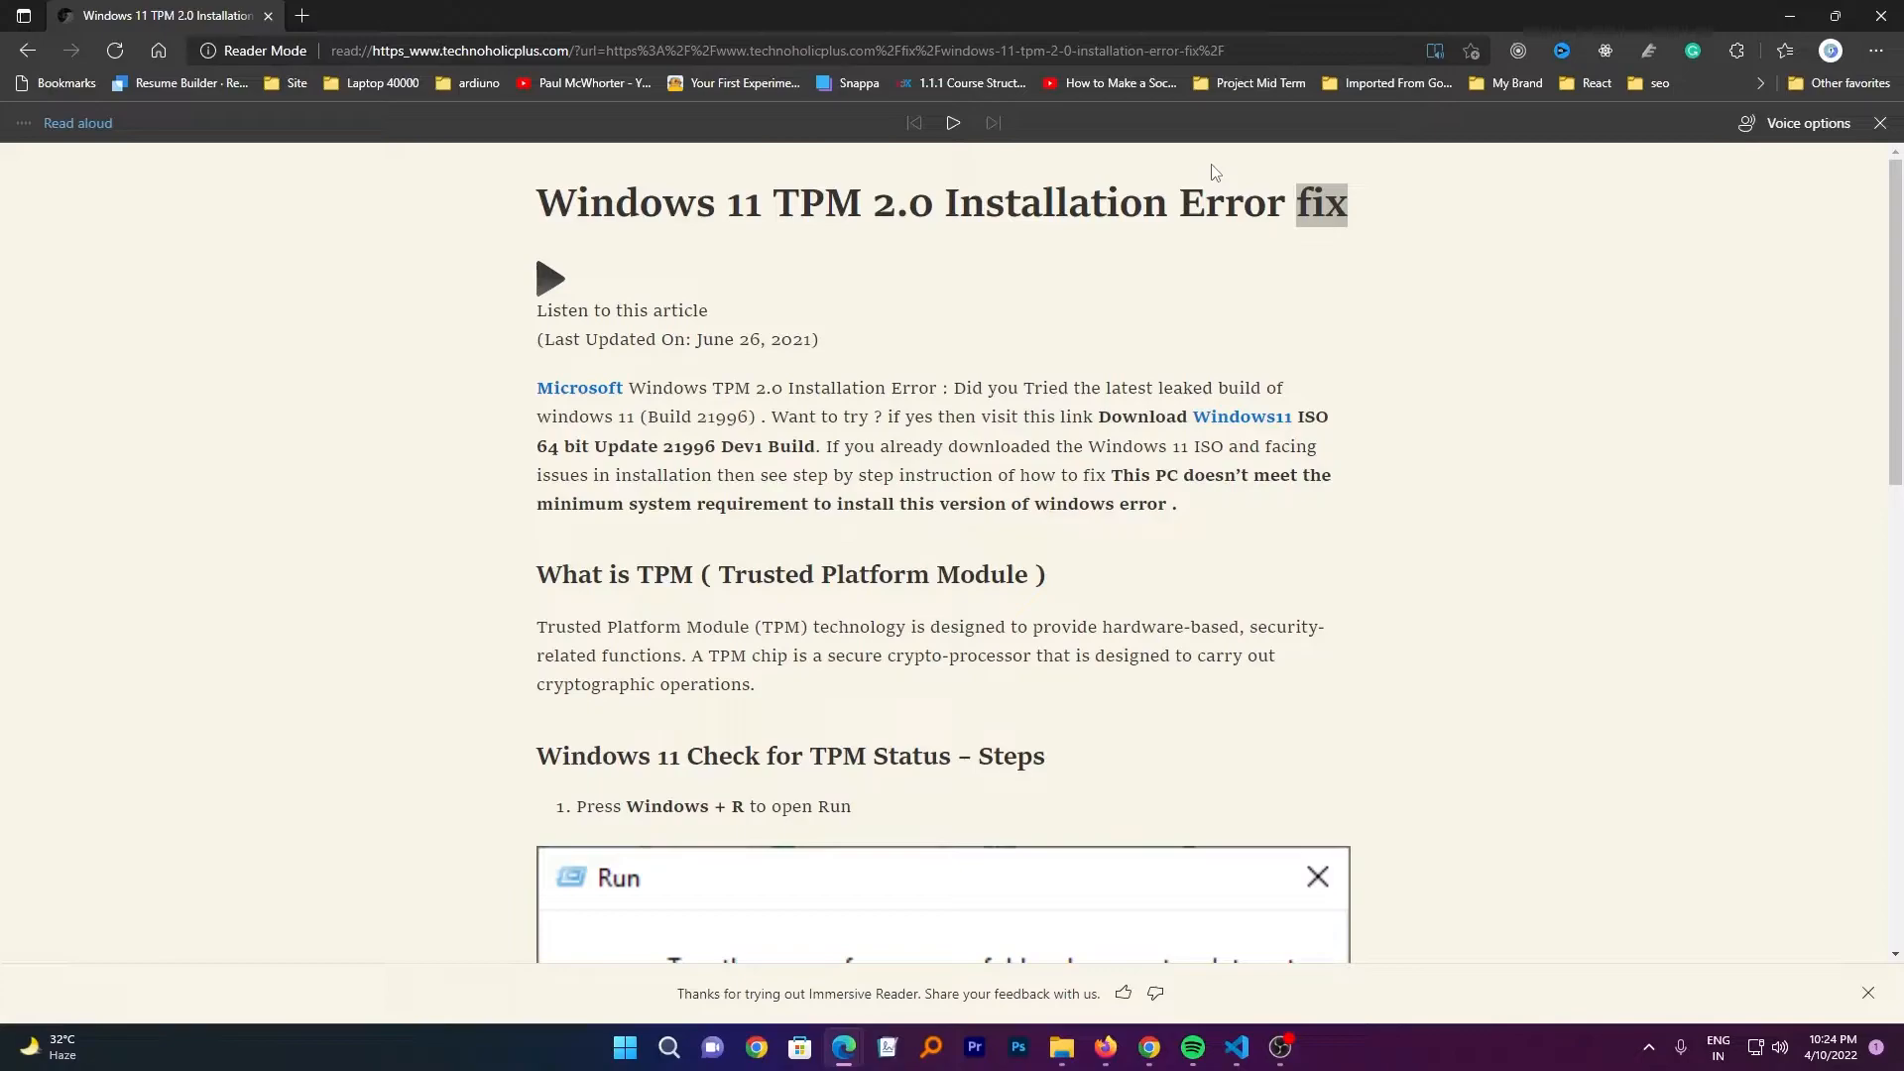
mouse_move(1371, 165)
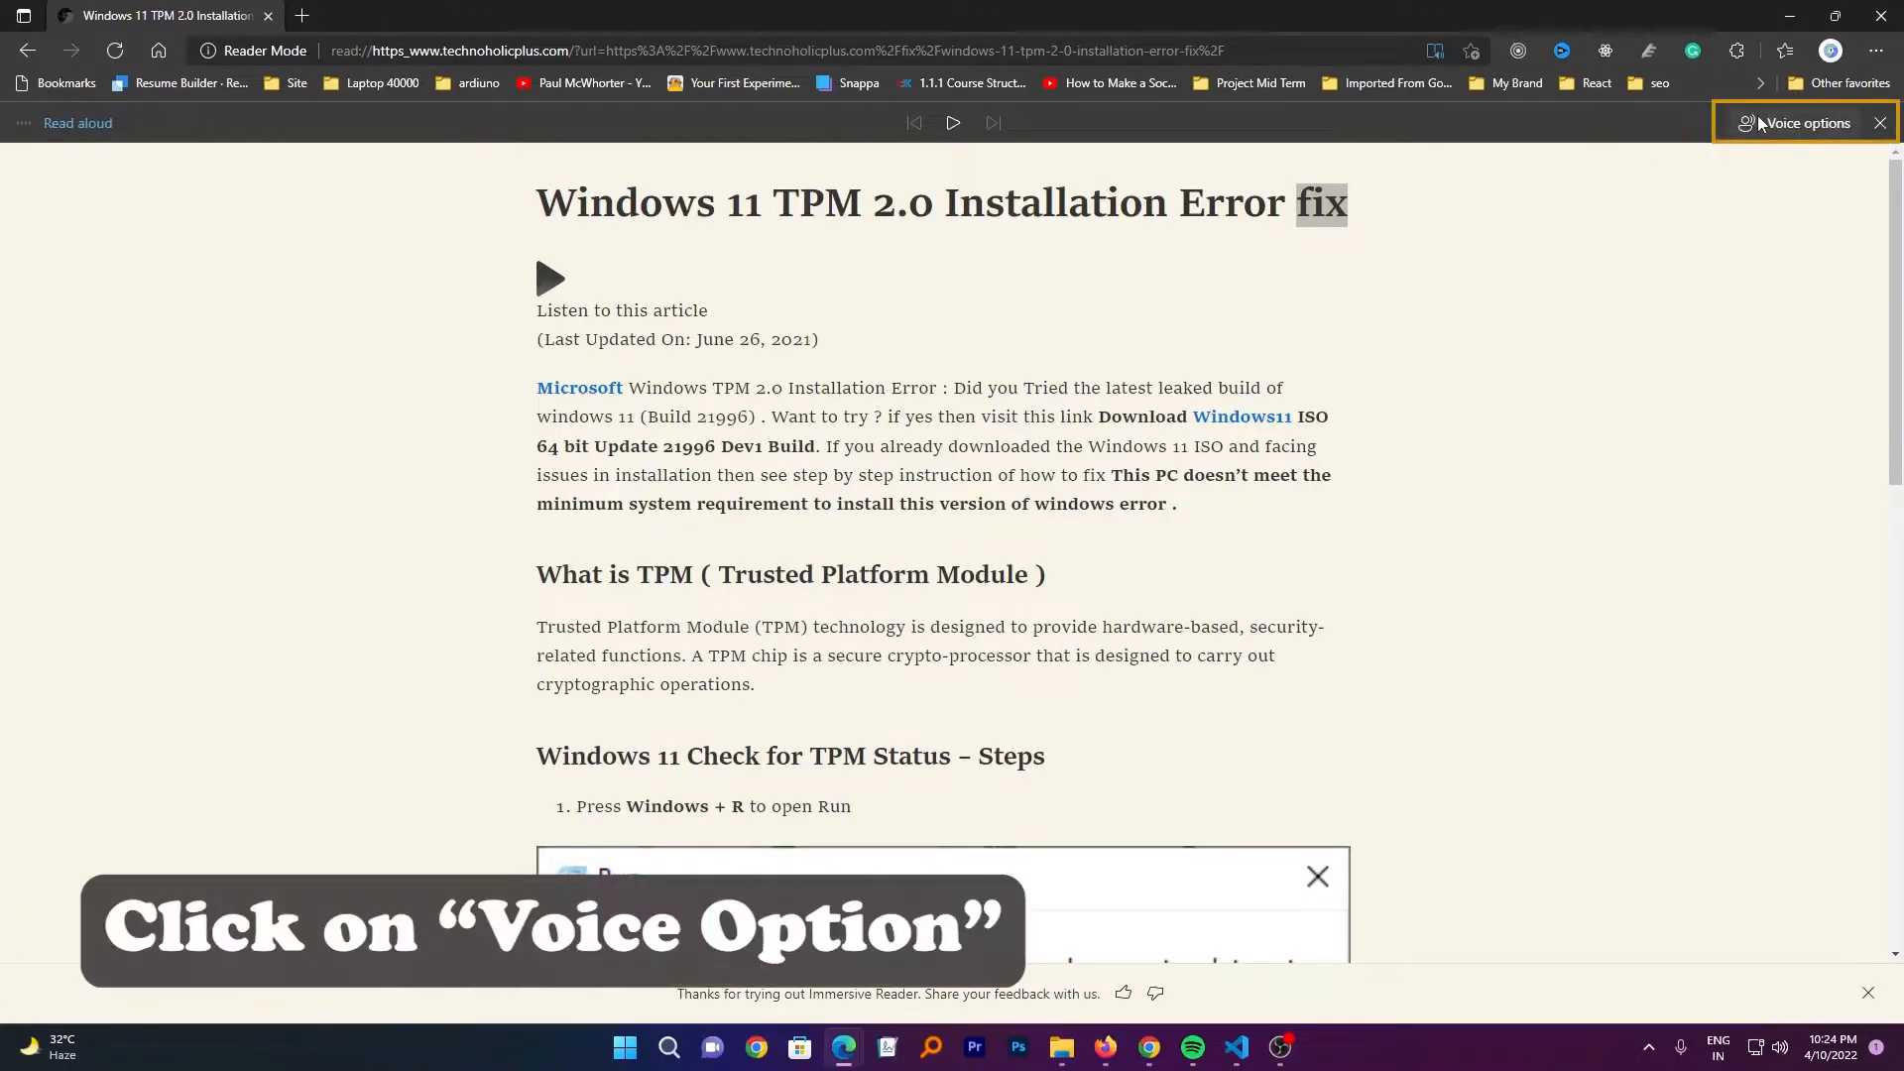
Choose the Microsoft Neerja Online (Natural) English (India) voice and resume playback
left_click(1800, 122)
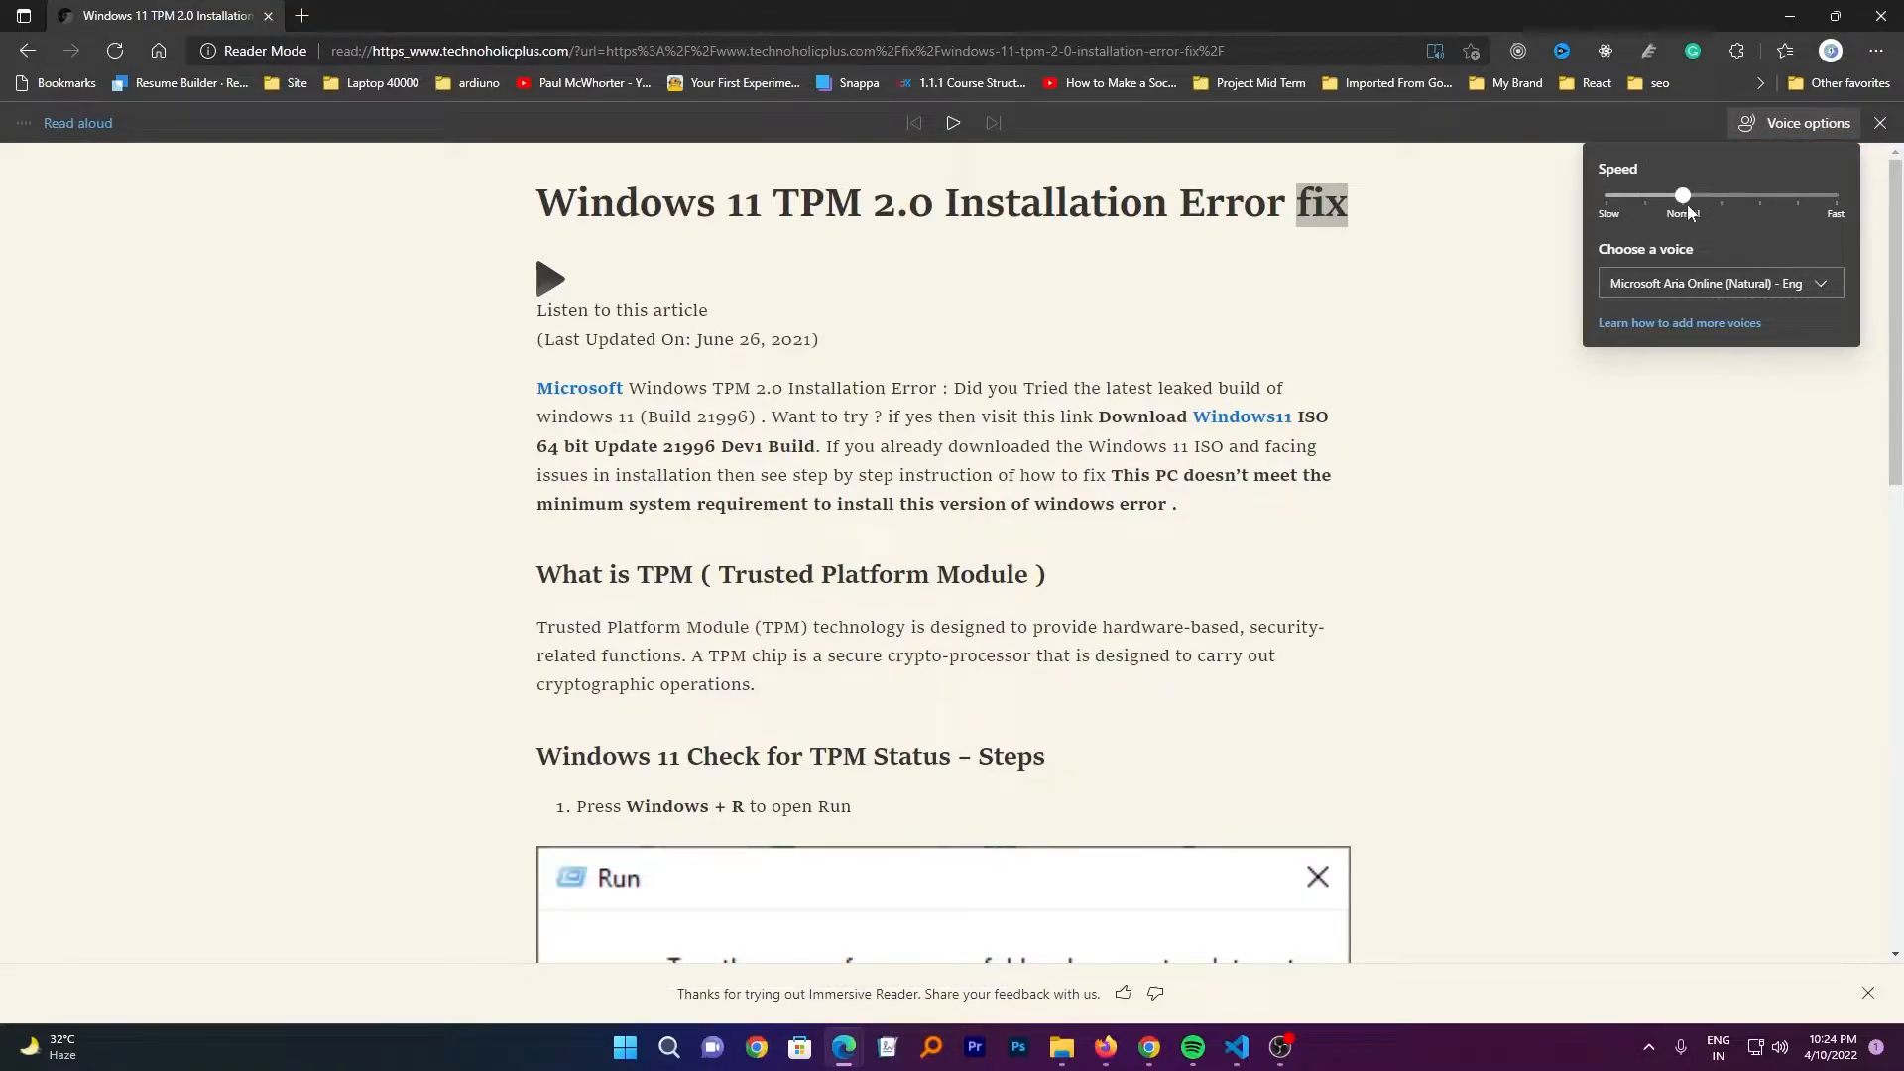
left_click(1720, 283)
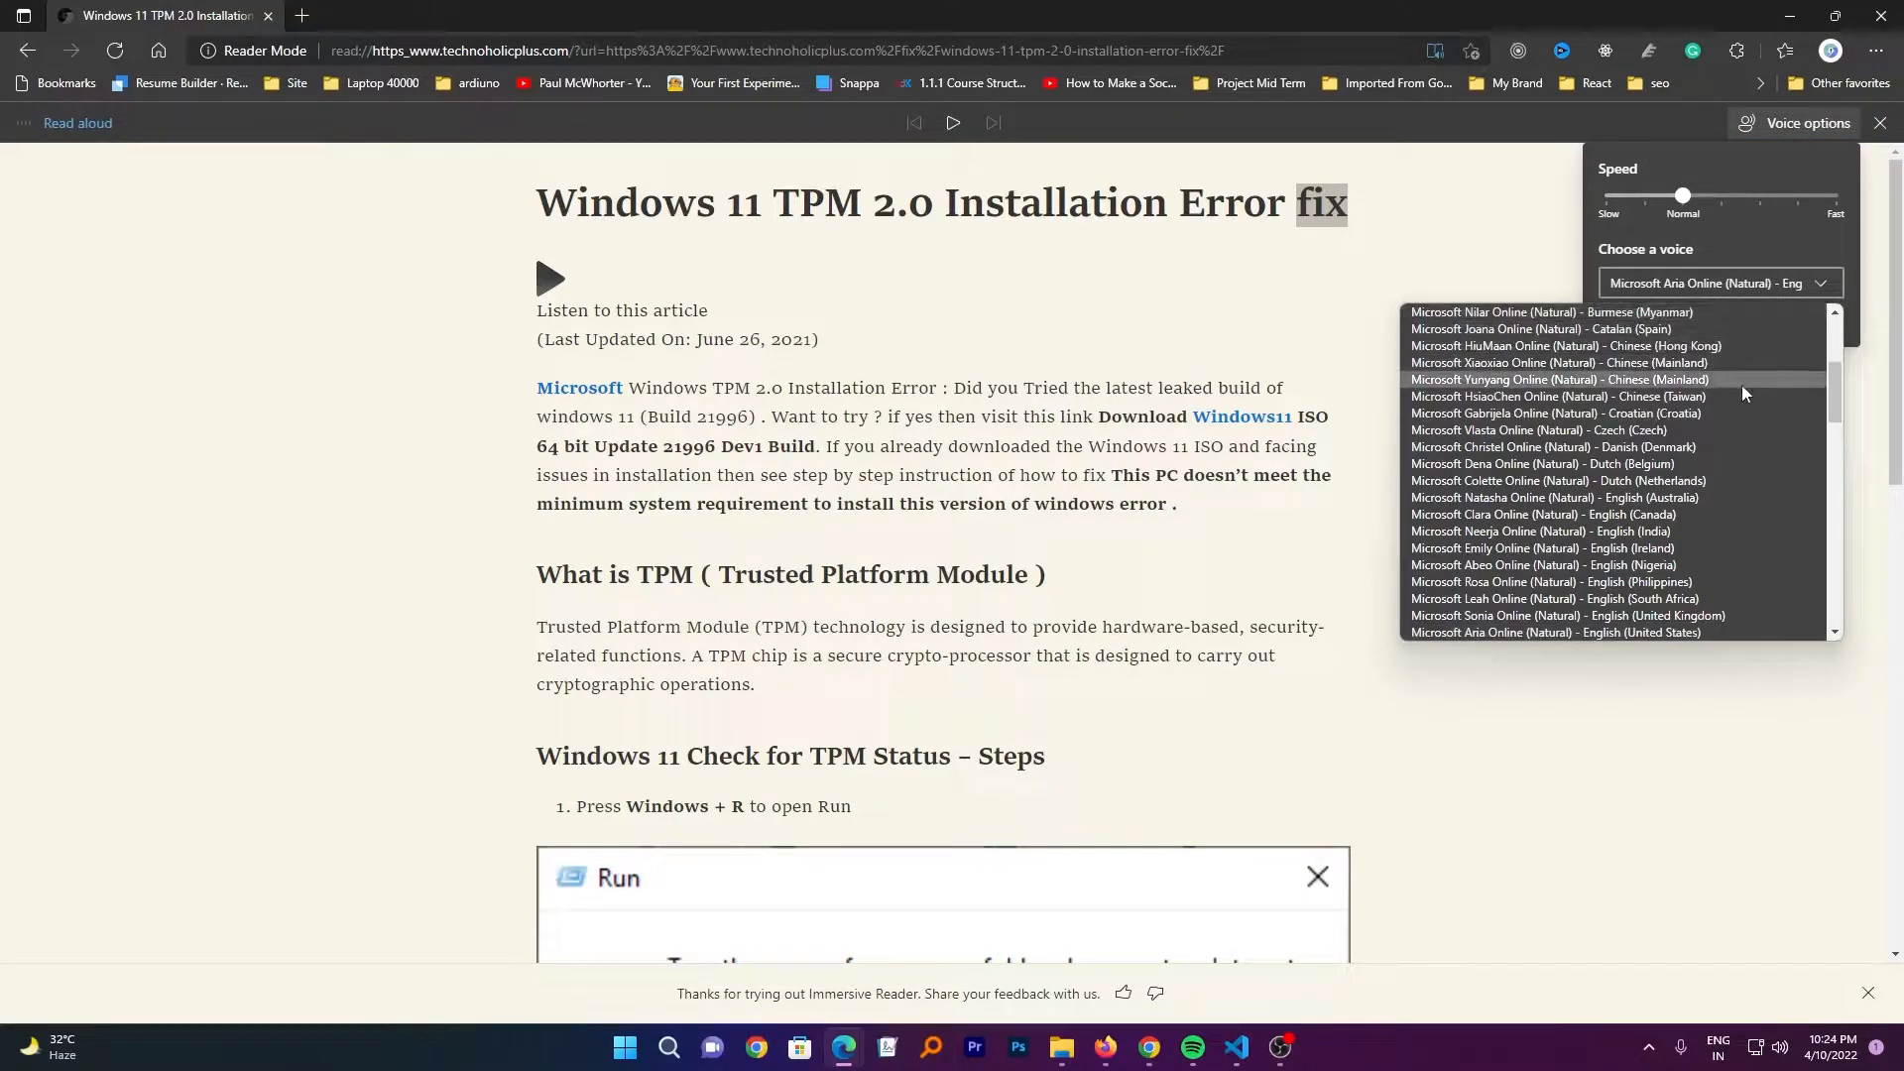
mouse_move(1595, 530)
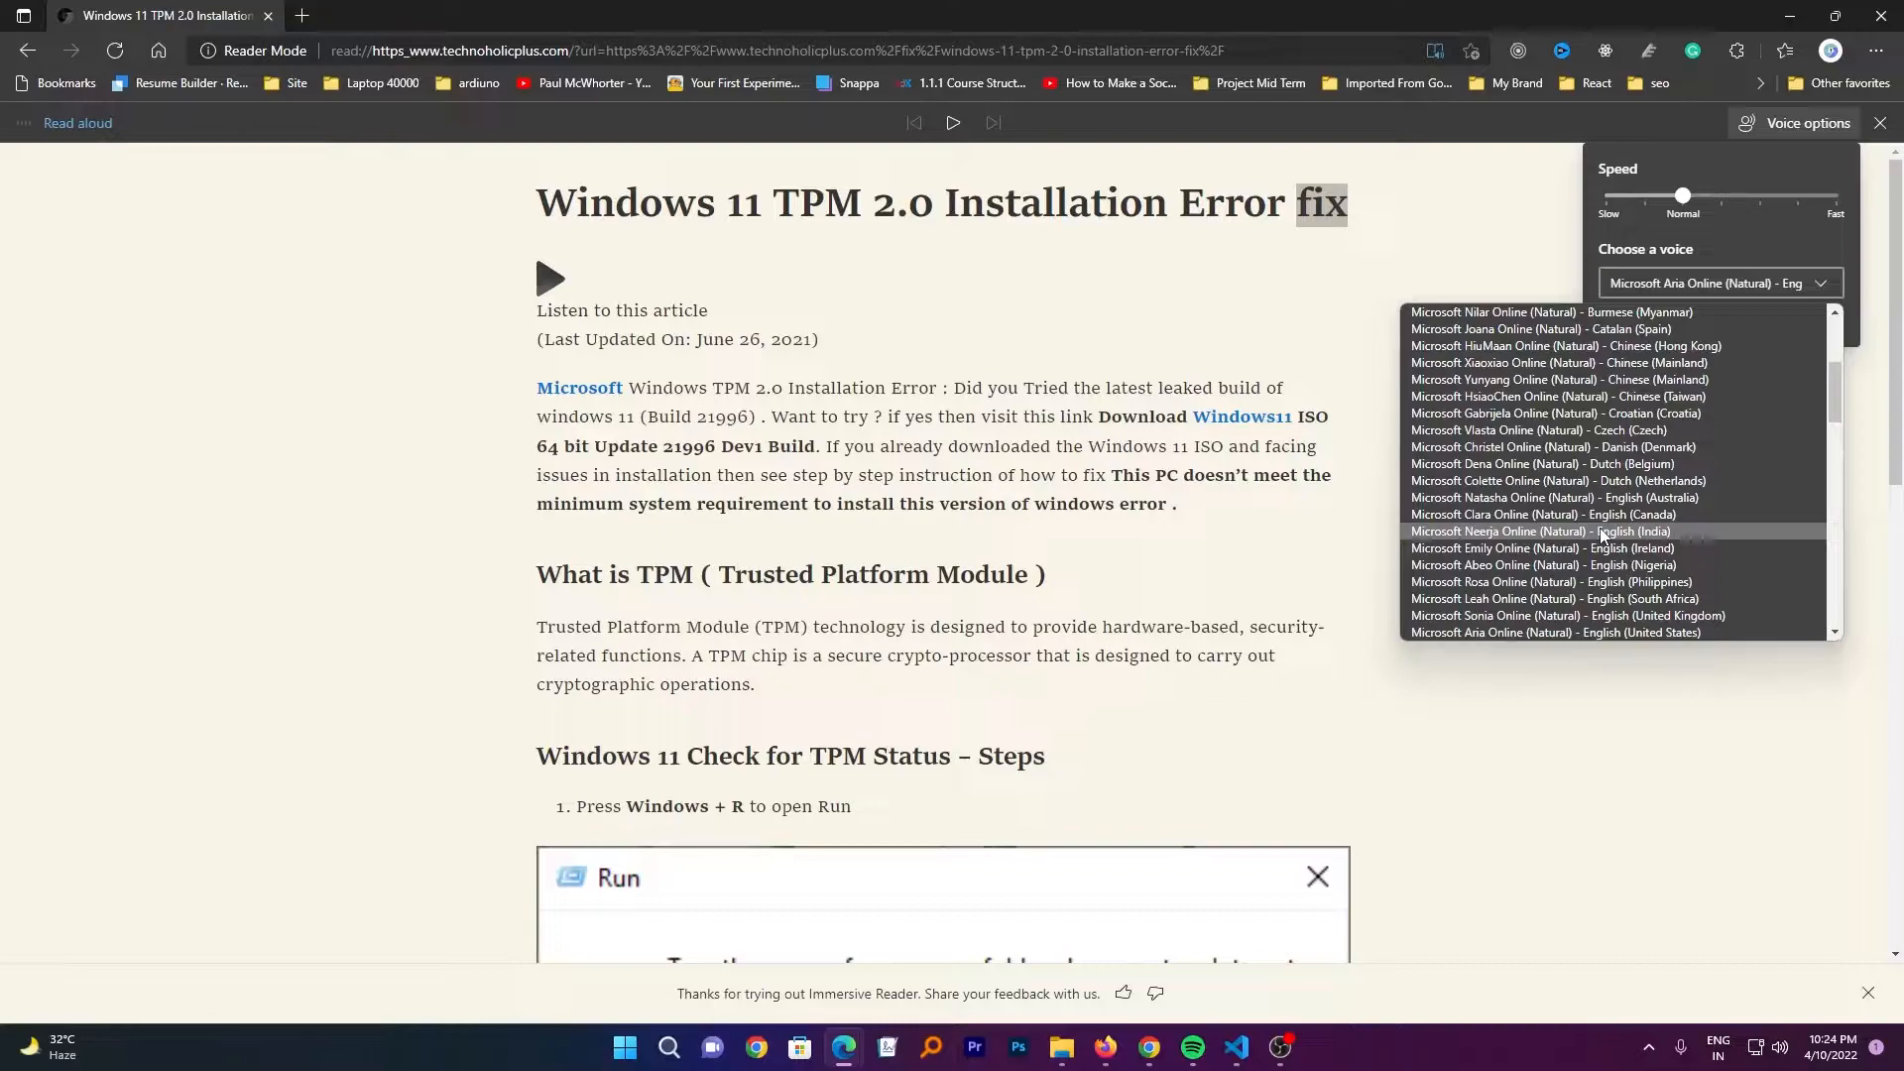
left_click(1543, 530)
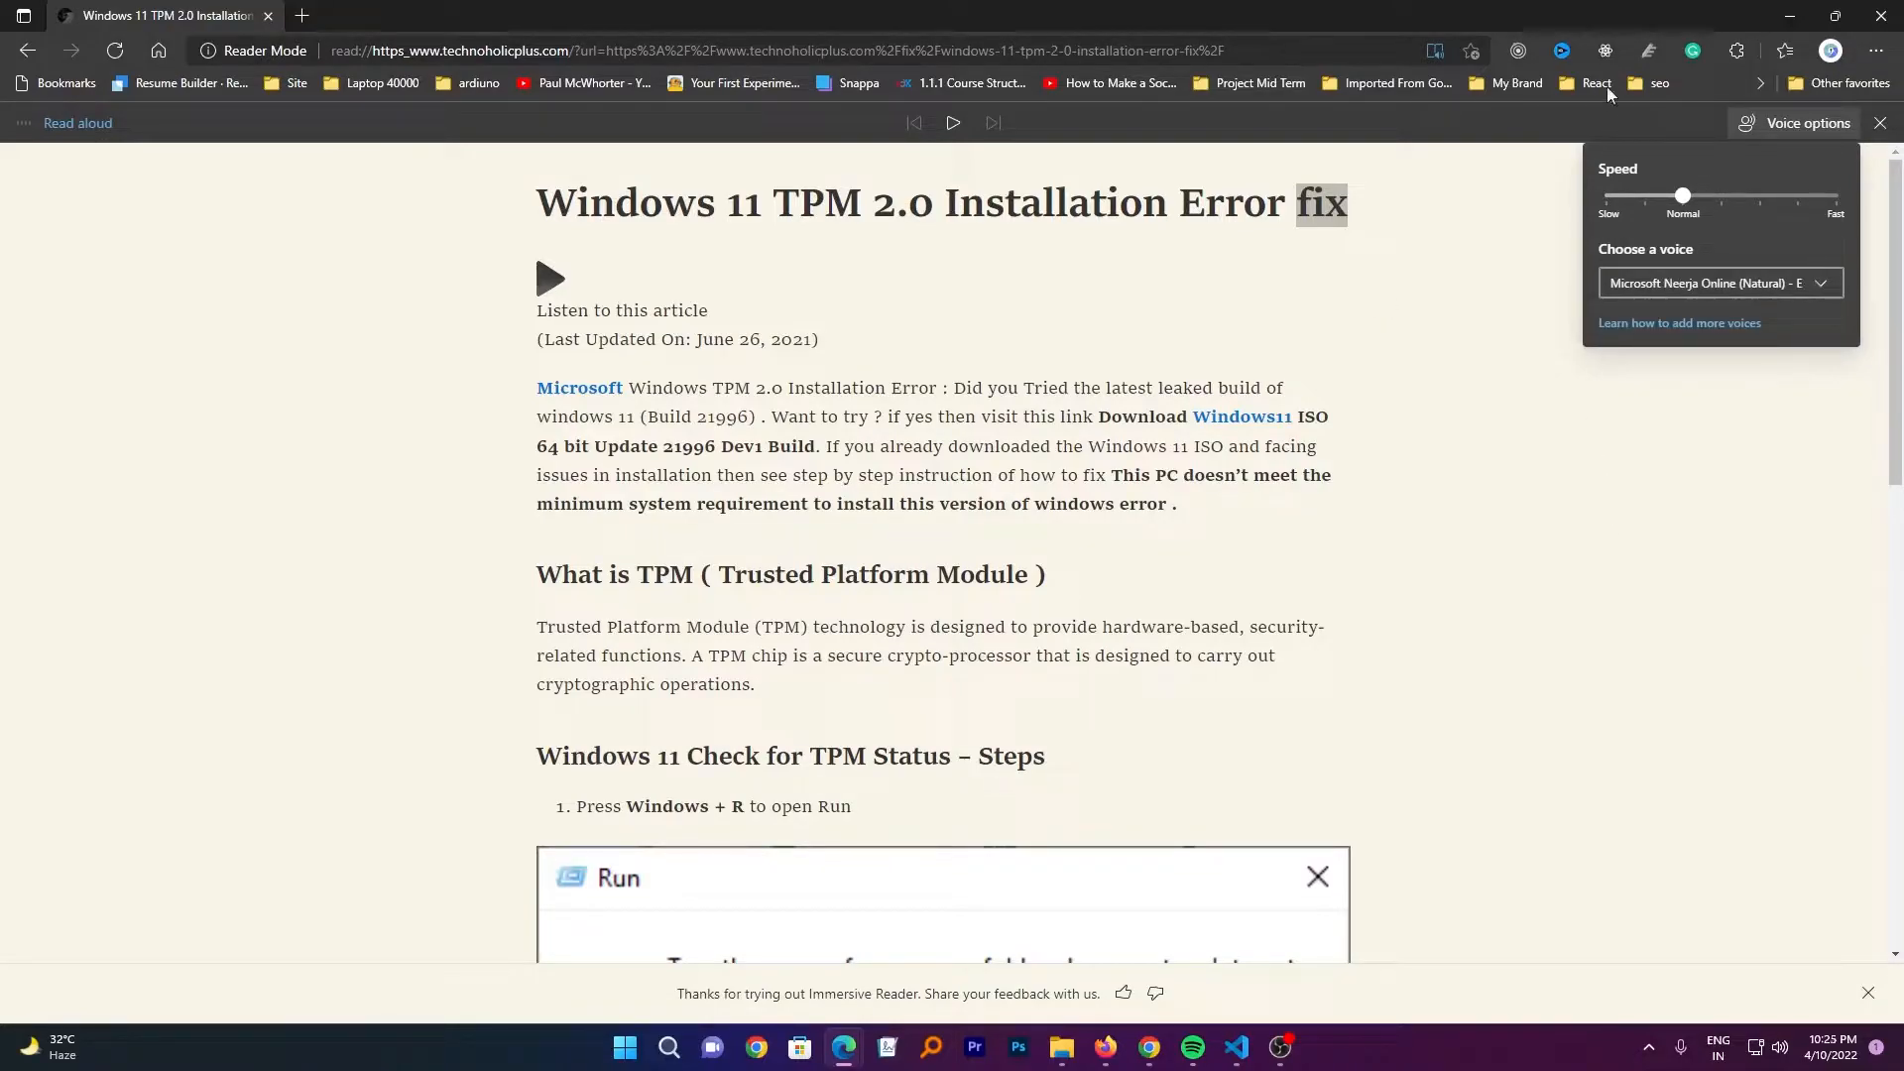
left_click(953, 123)
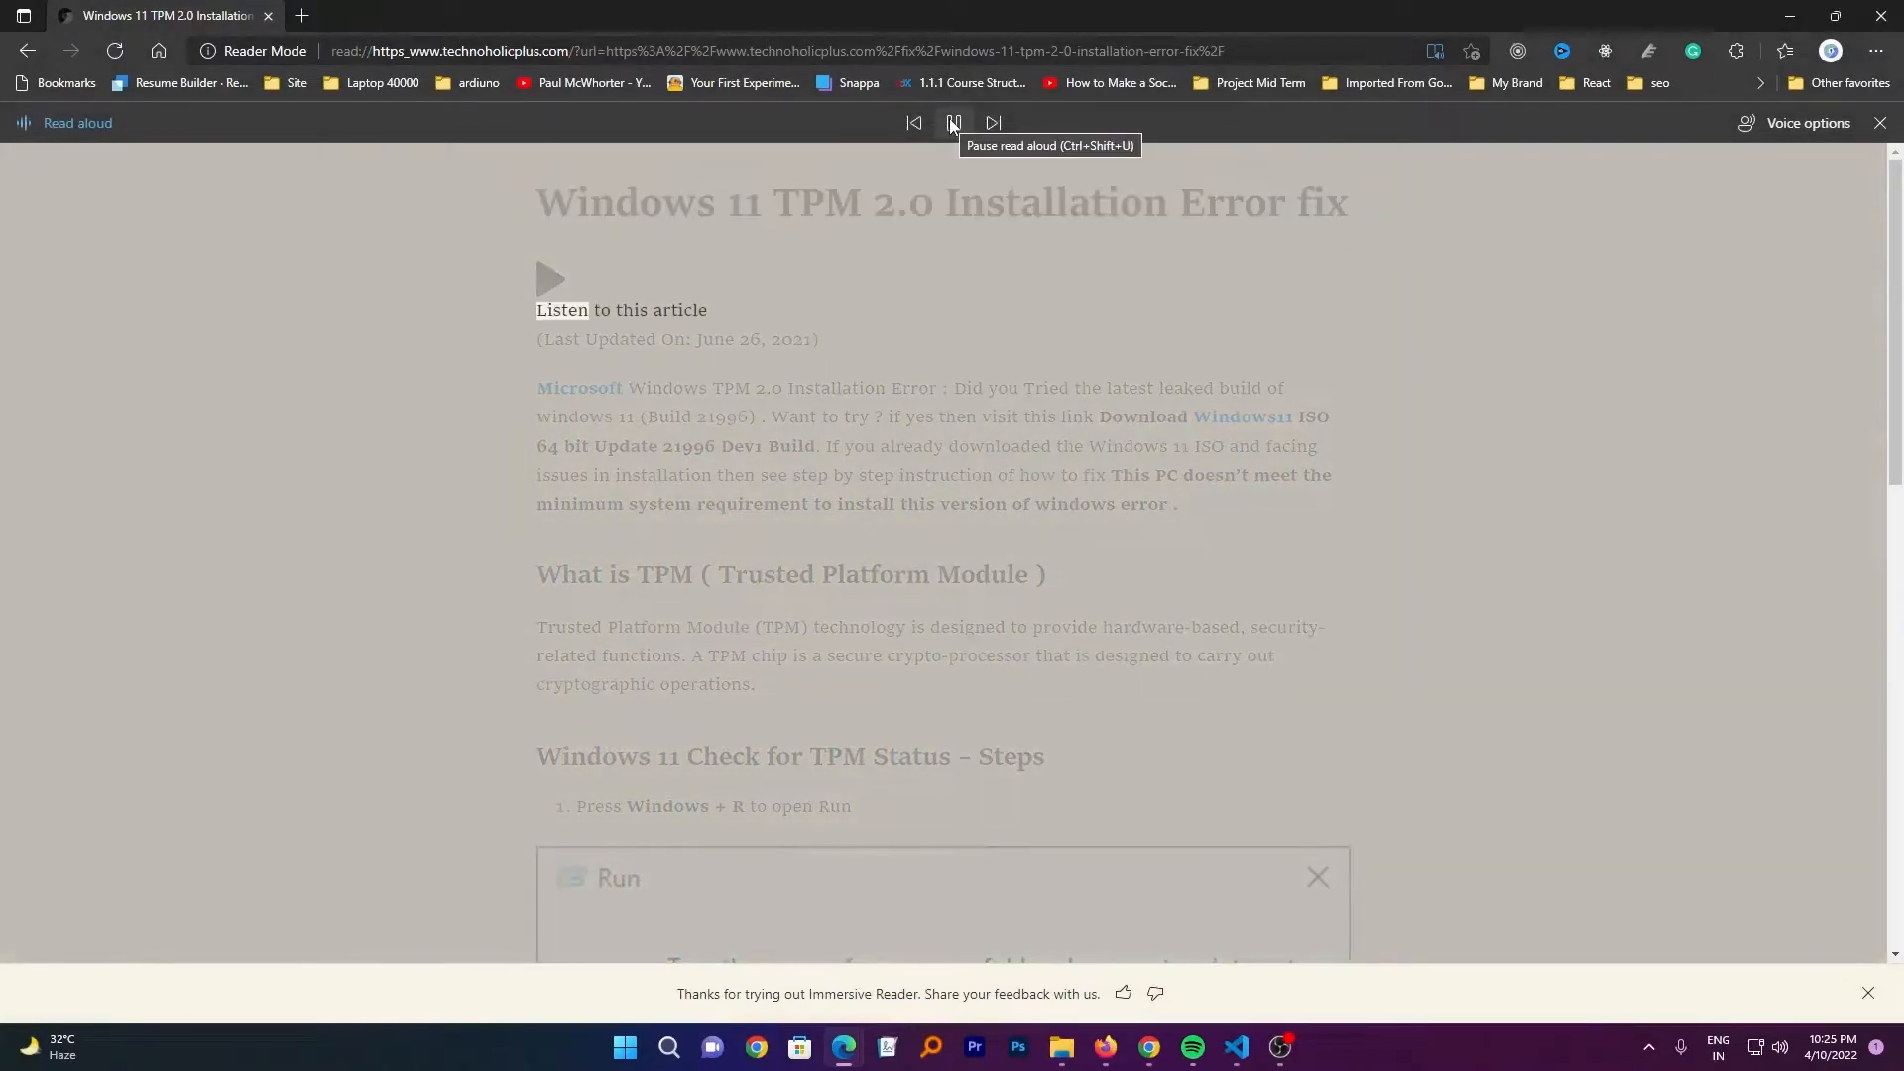
Pause Read Aloud to compare the Immersive Reader view with Chrome's original page
left_click(953, 123)
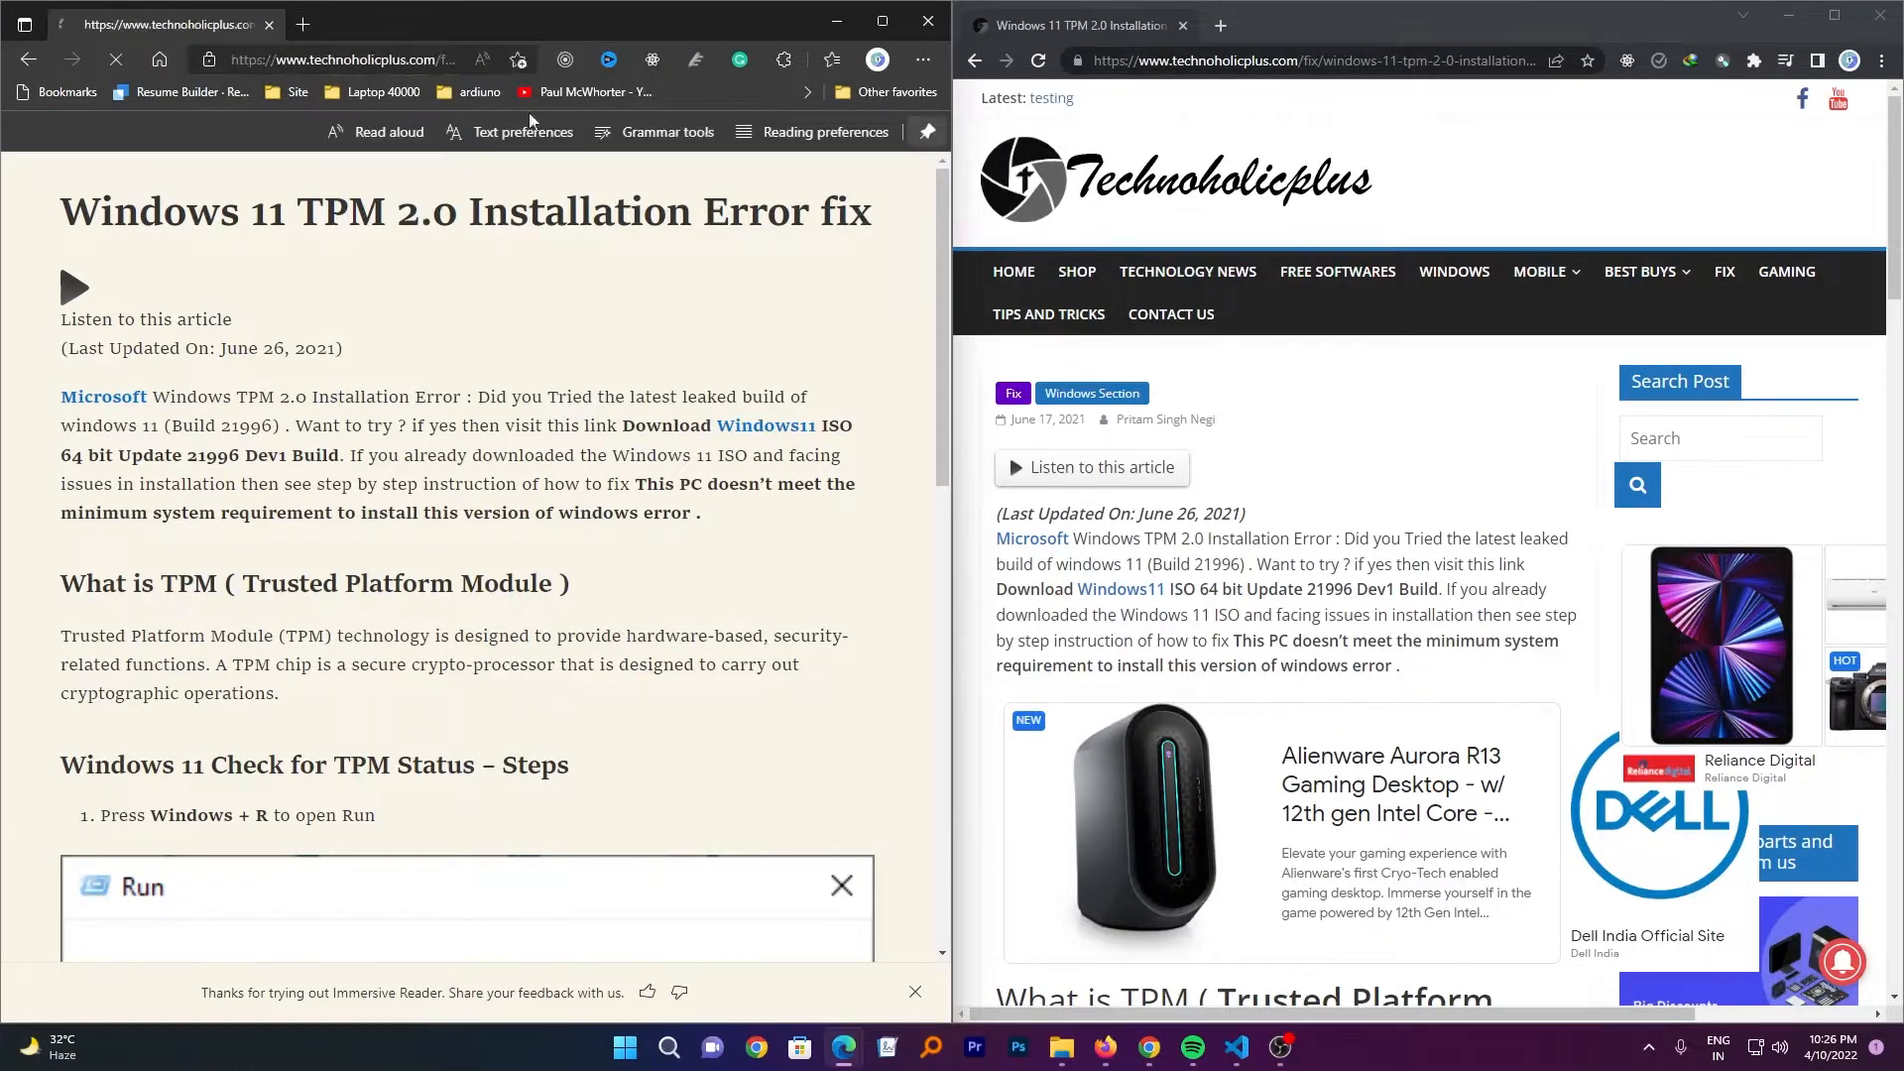
Exit Immersive Reader back to the normal article page and close Edge
left_click(481, 60)
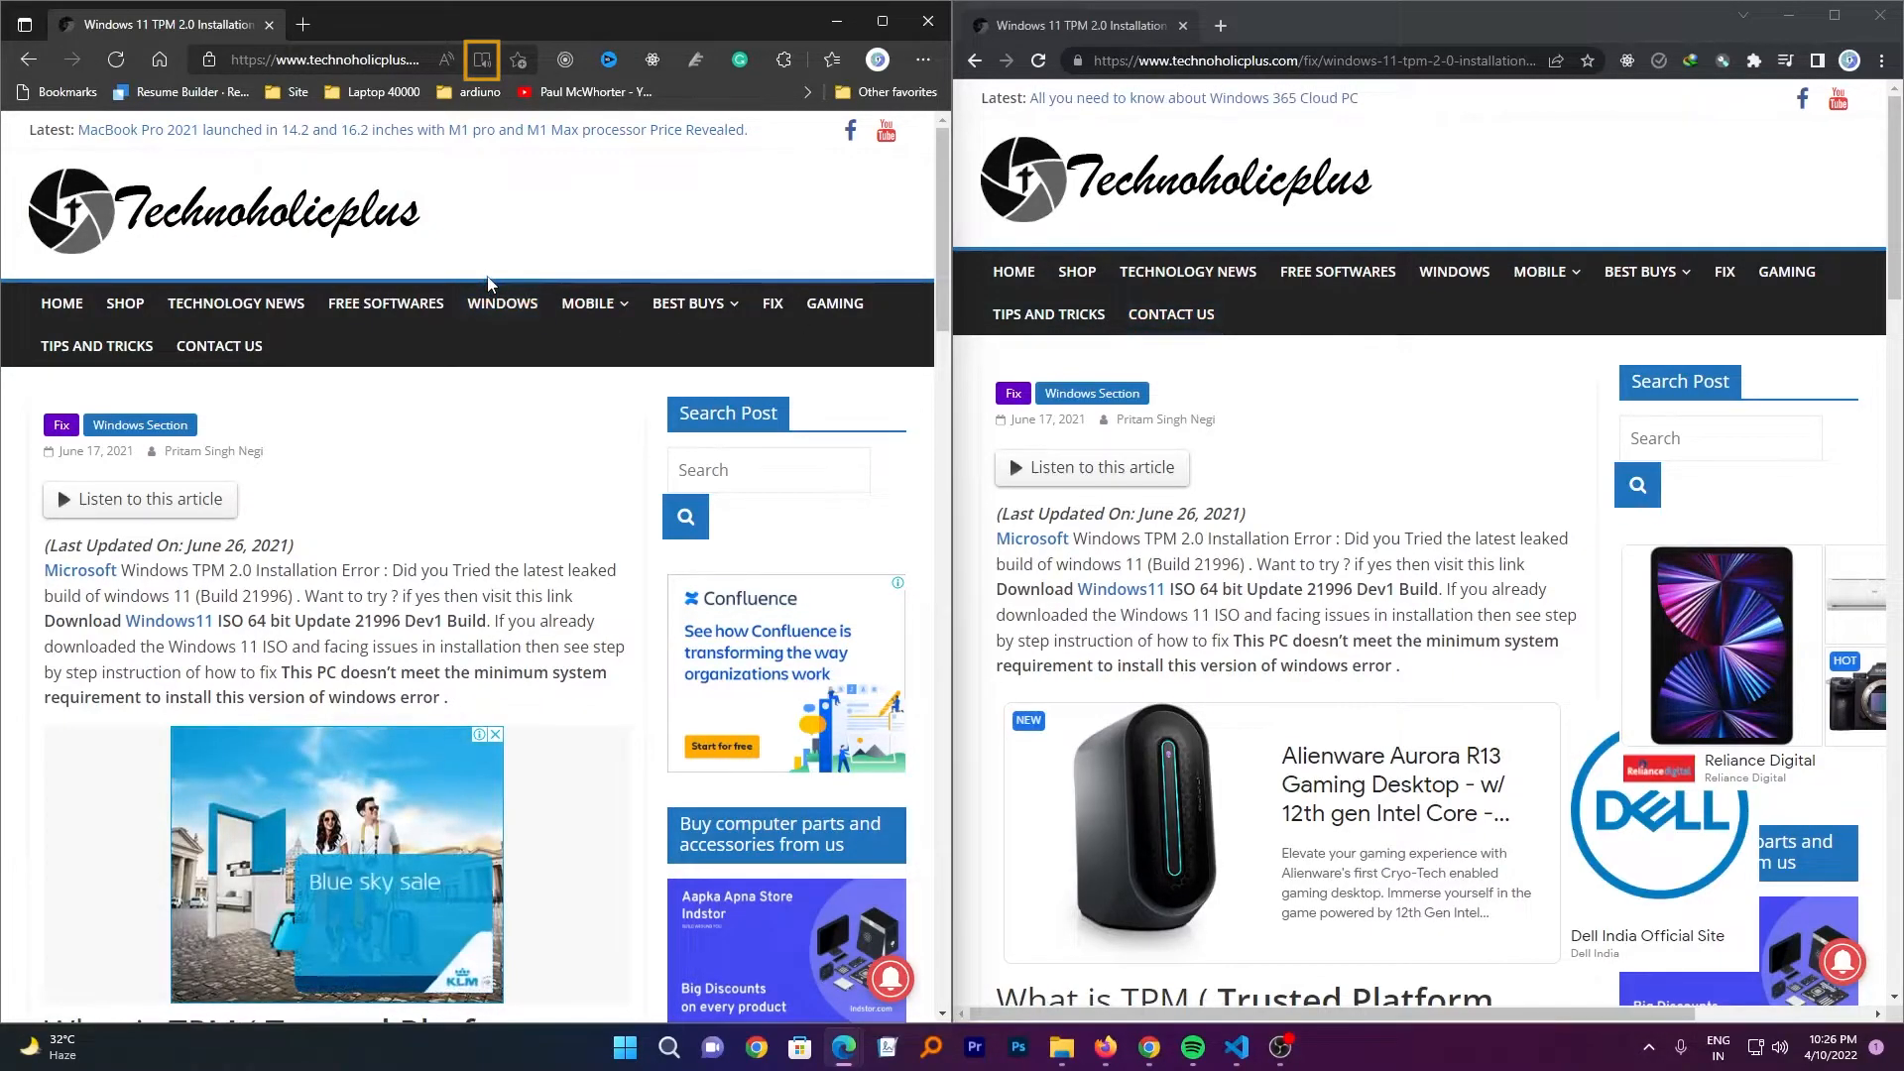
mouse_move(479, 60)
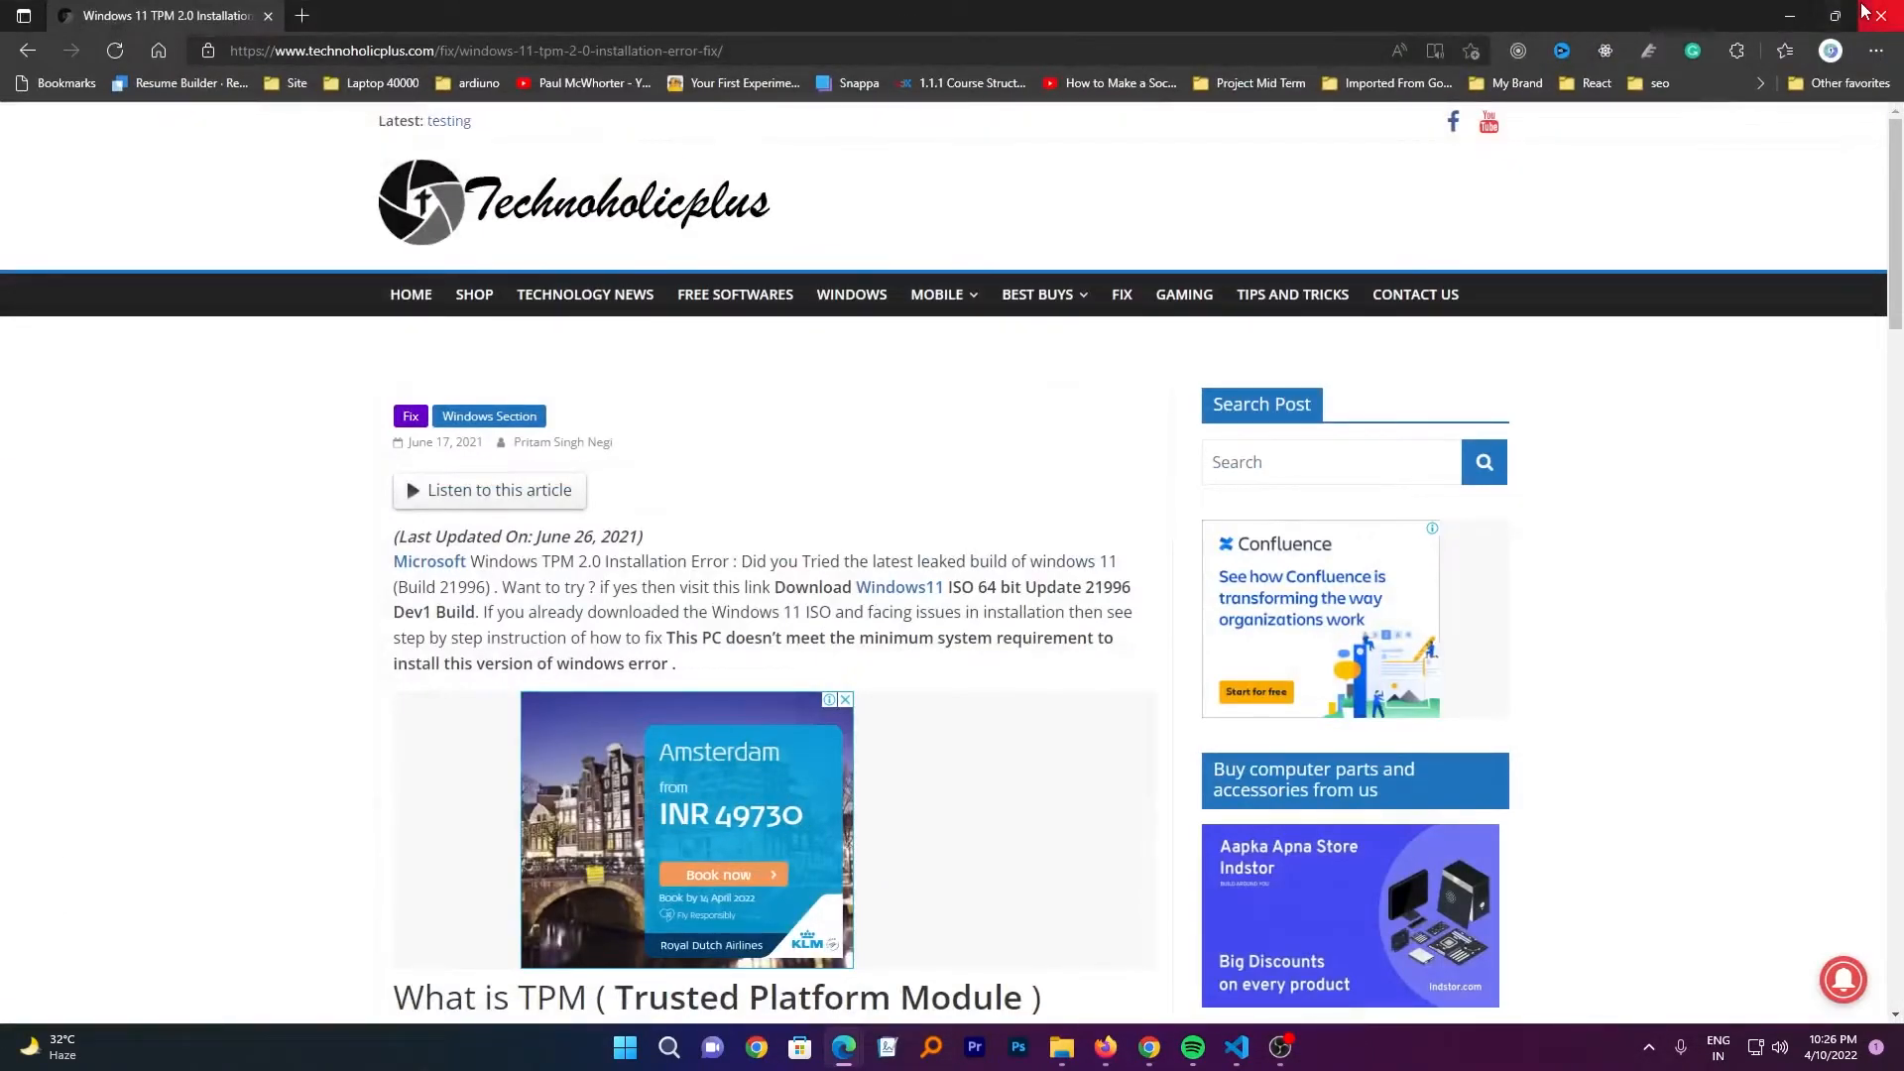
left_click(1102, 1049)
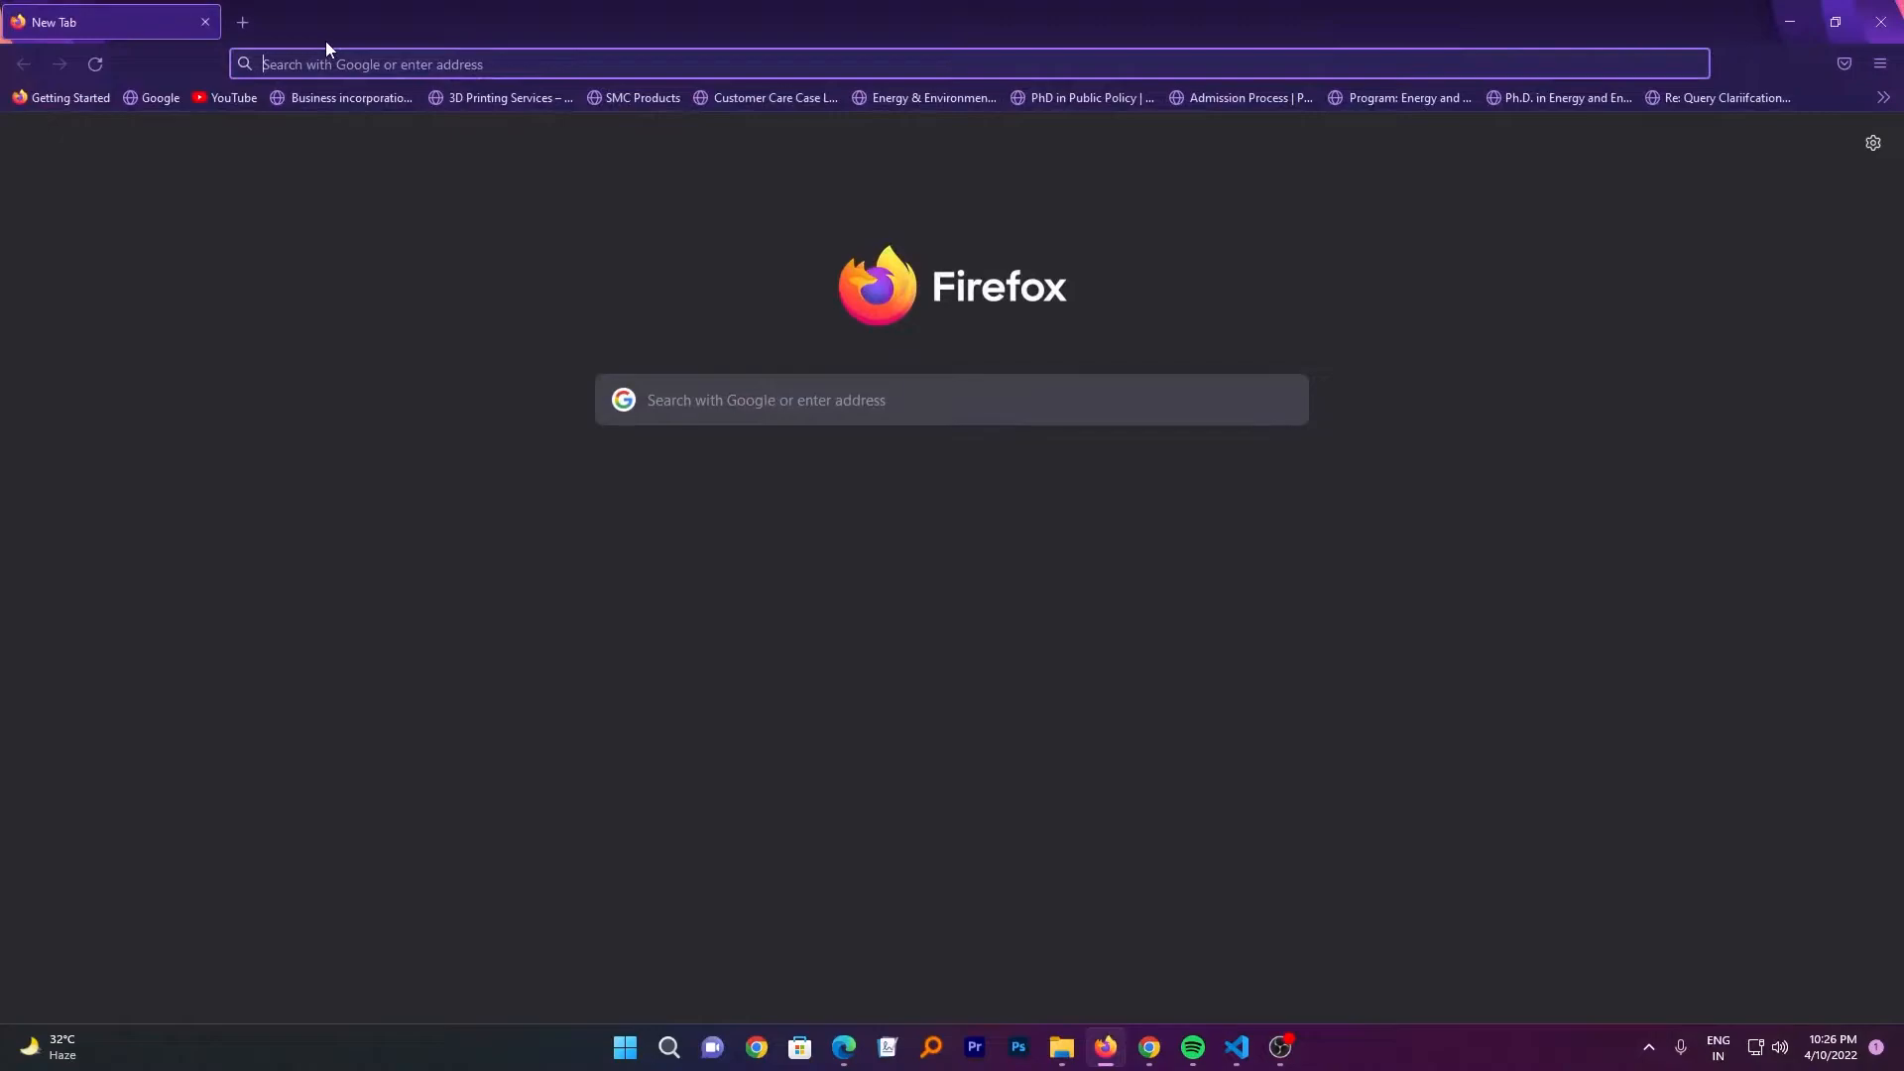
Open the TPM 2.0 error fix article URL in Firefox's Reader View
type("https://www.technoholicplus.com/fix/windows-11-tpm-2-0-installation-error-fix/")
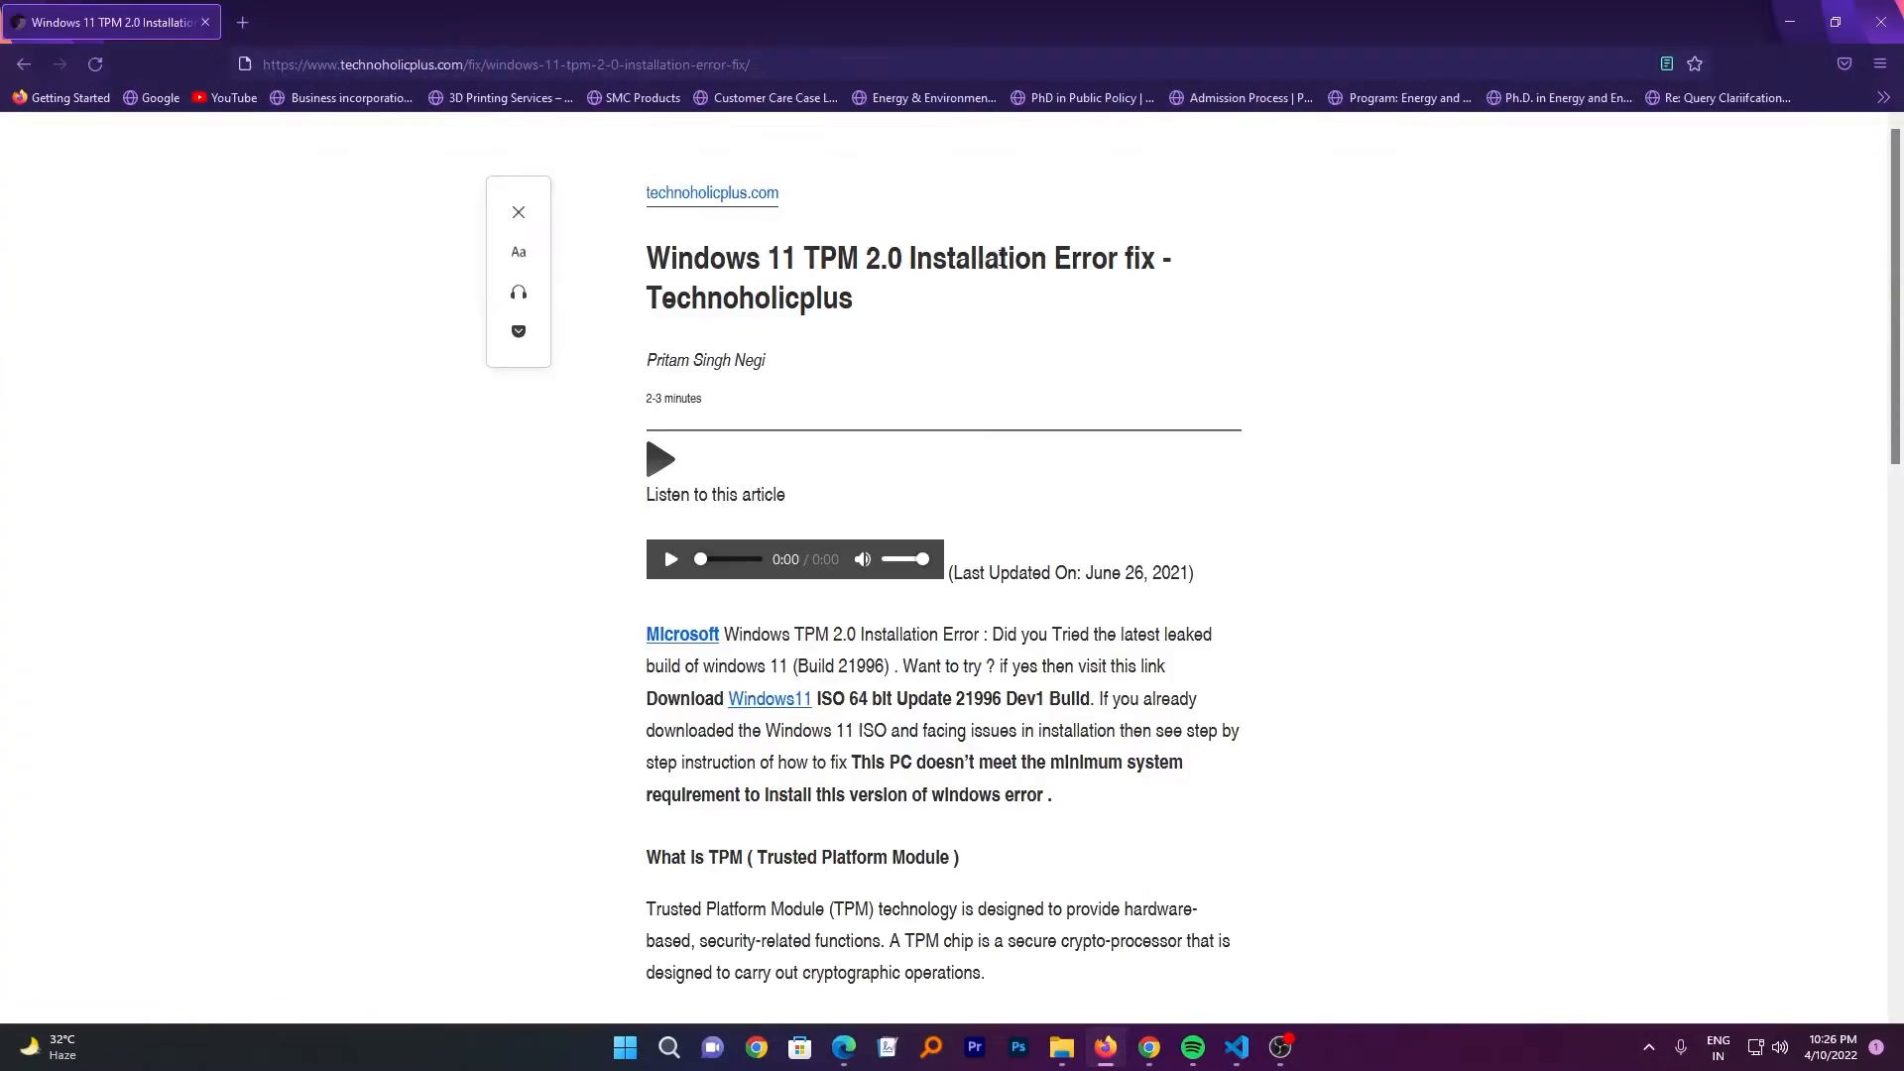
mouse_move(648, 326)
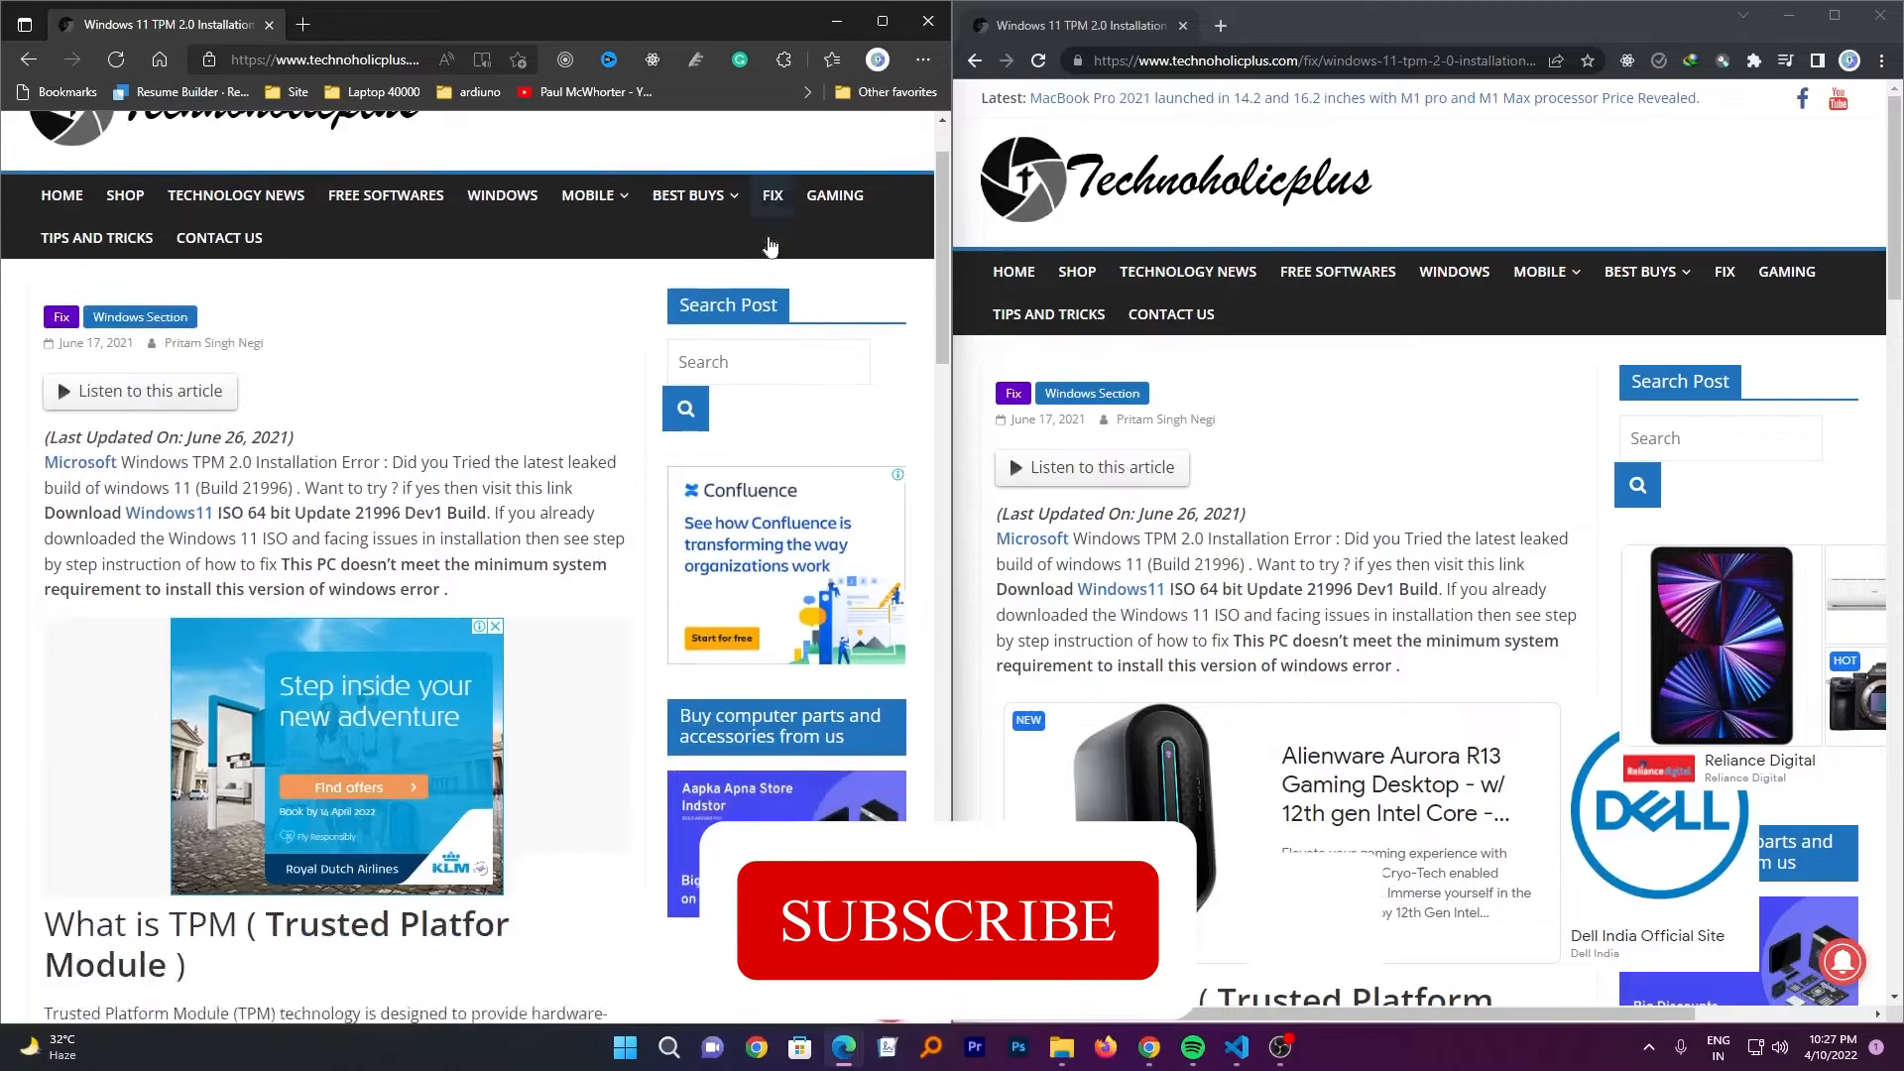
left_click(947, 920)
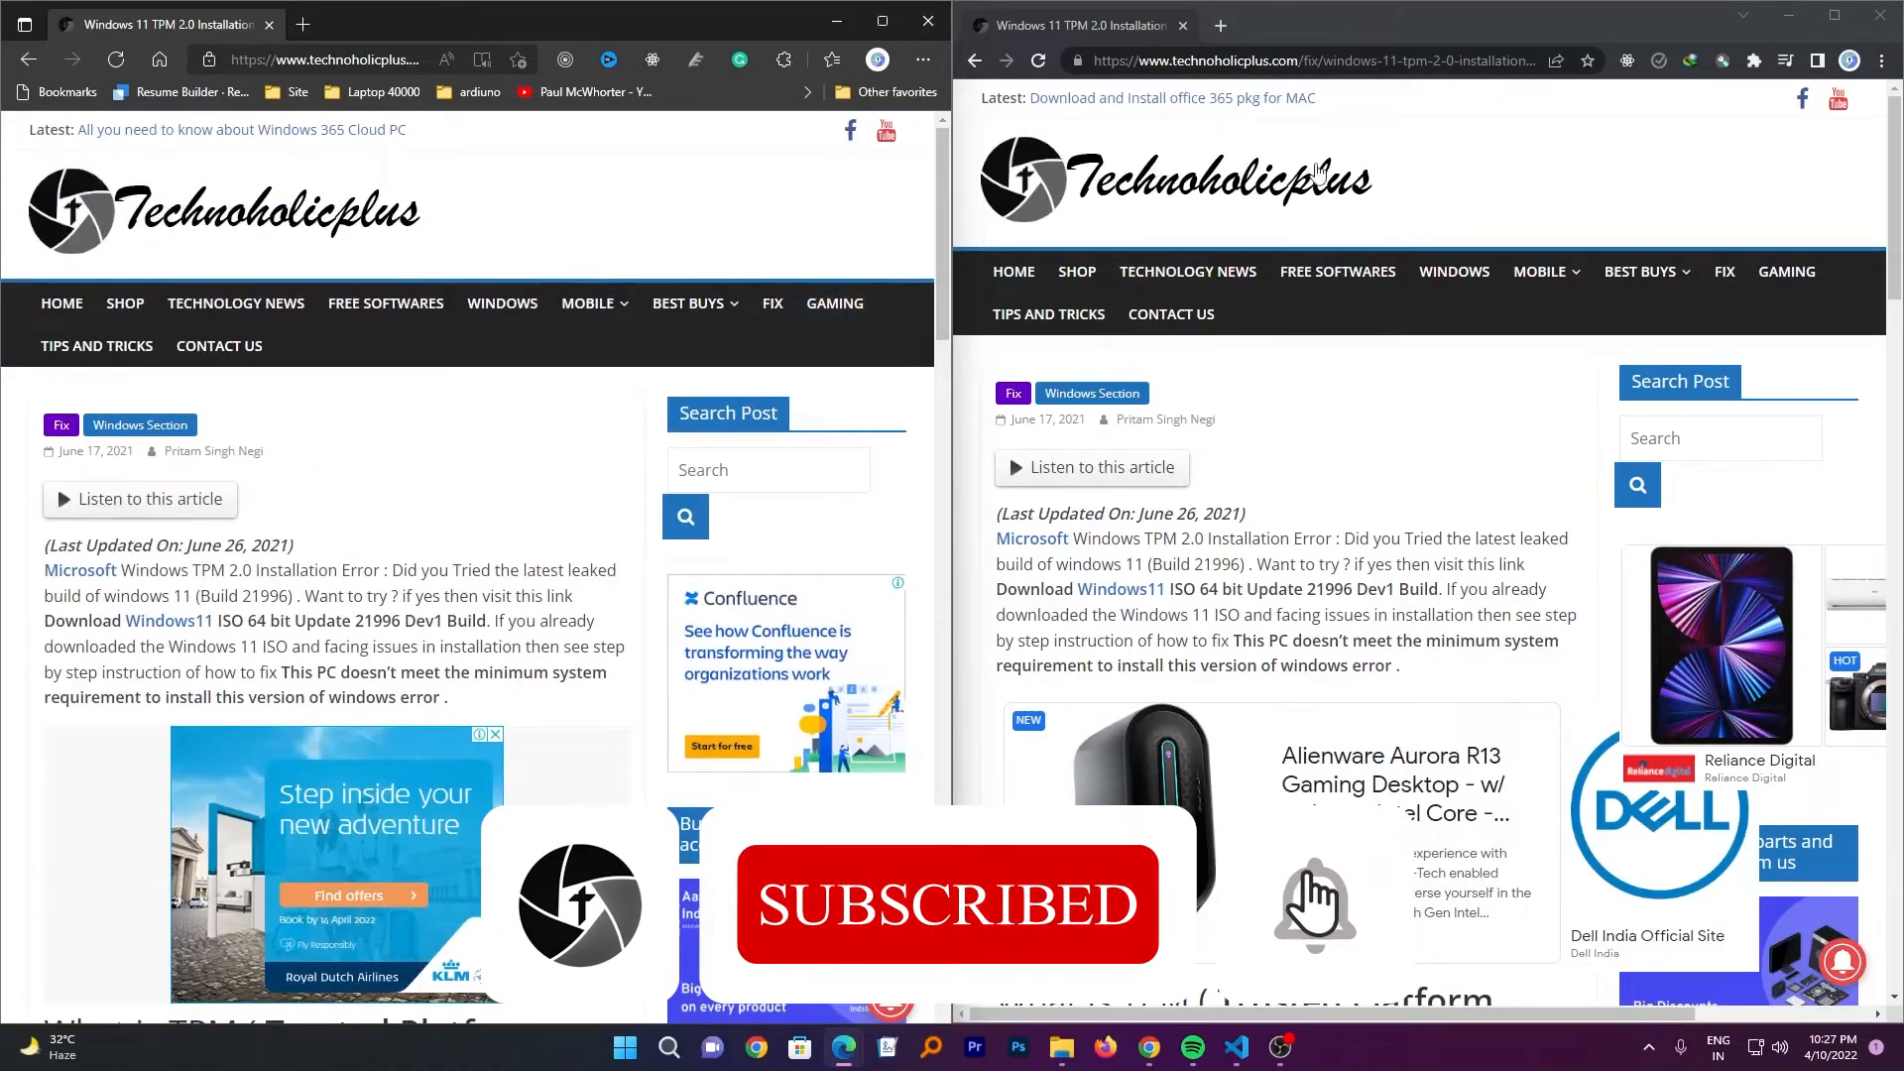